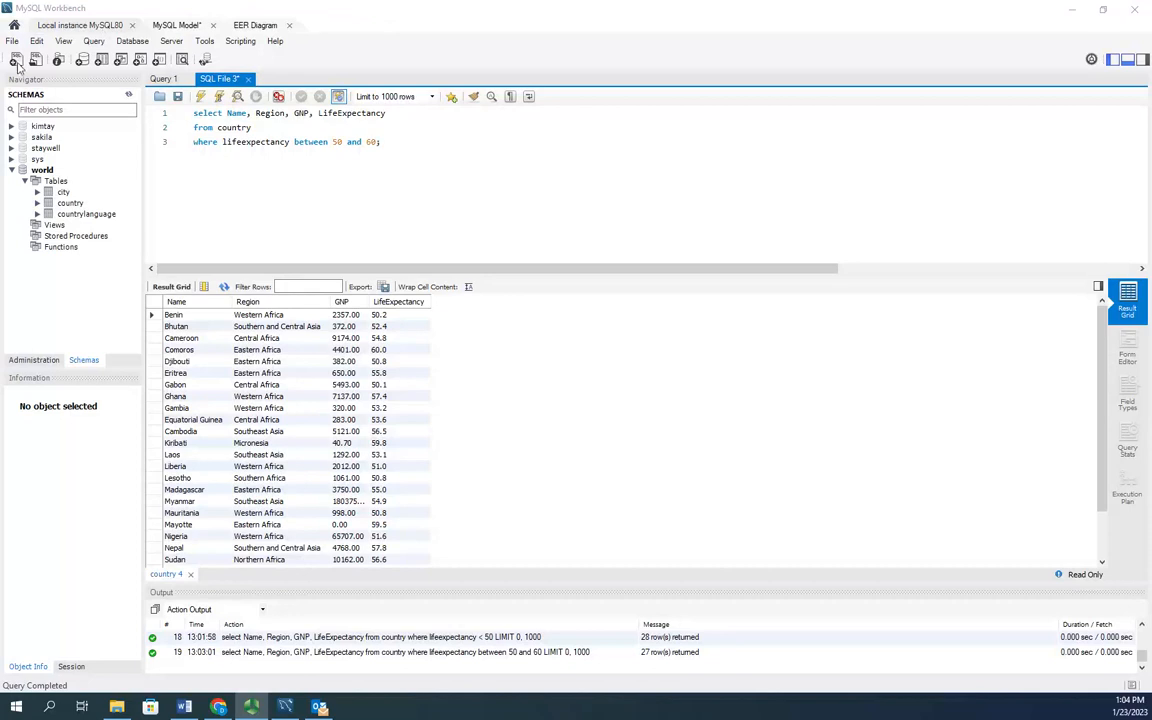
Start a new blank SQL script tab and glance at the world schema EER diagram.
click(16, 60)
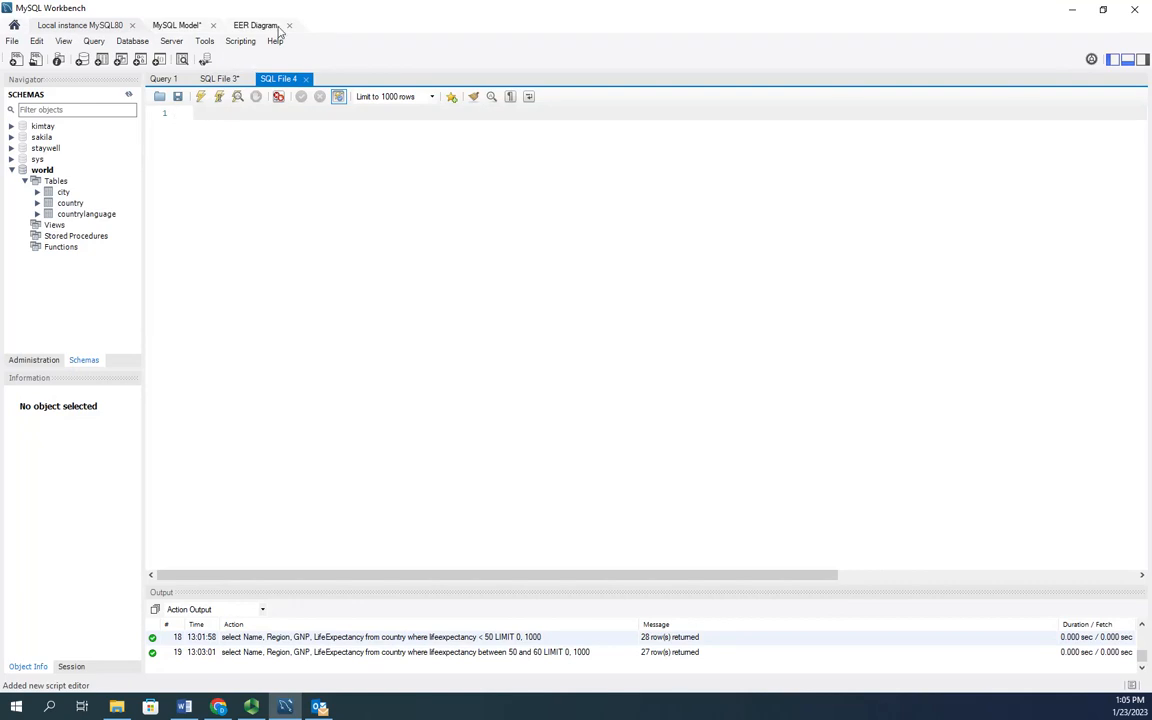
click(256, 24)
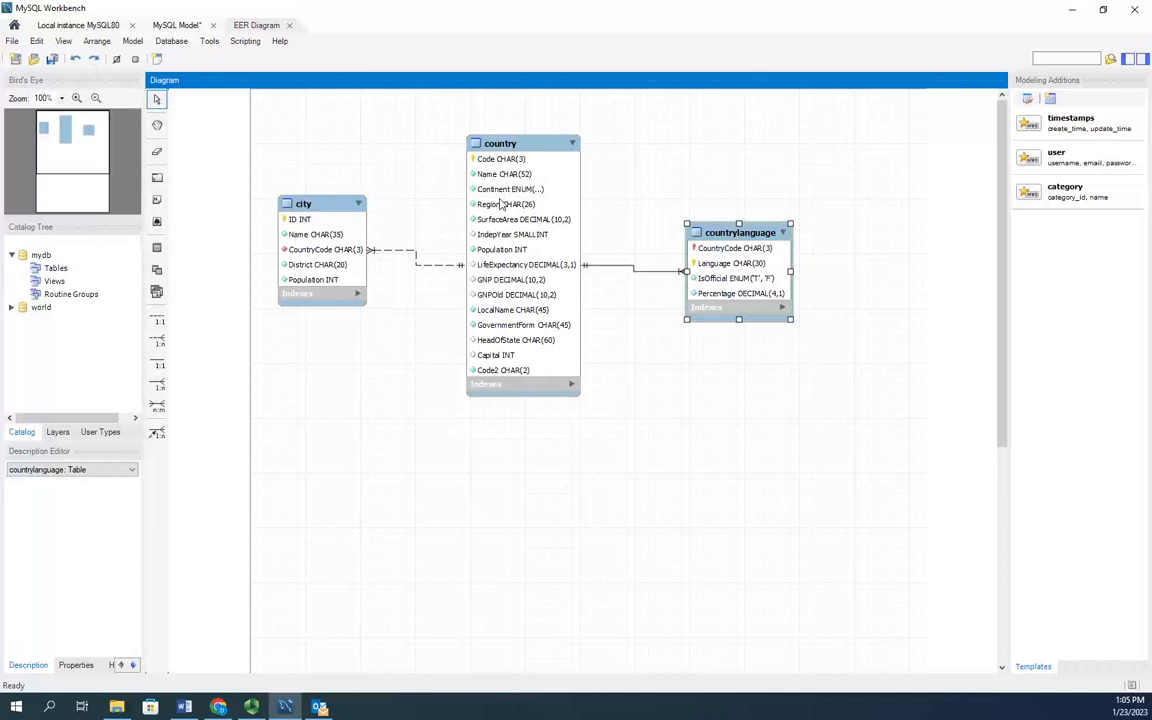
mouse_move(490, 308)
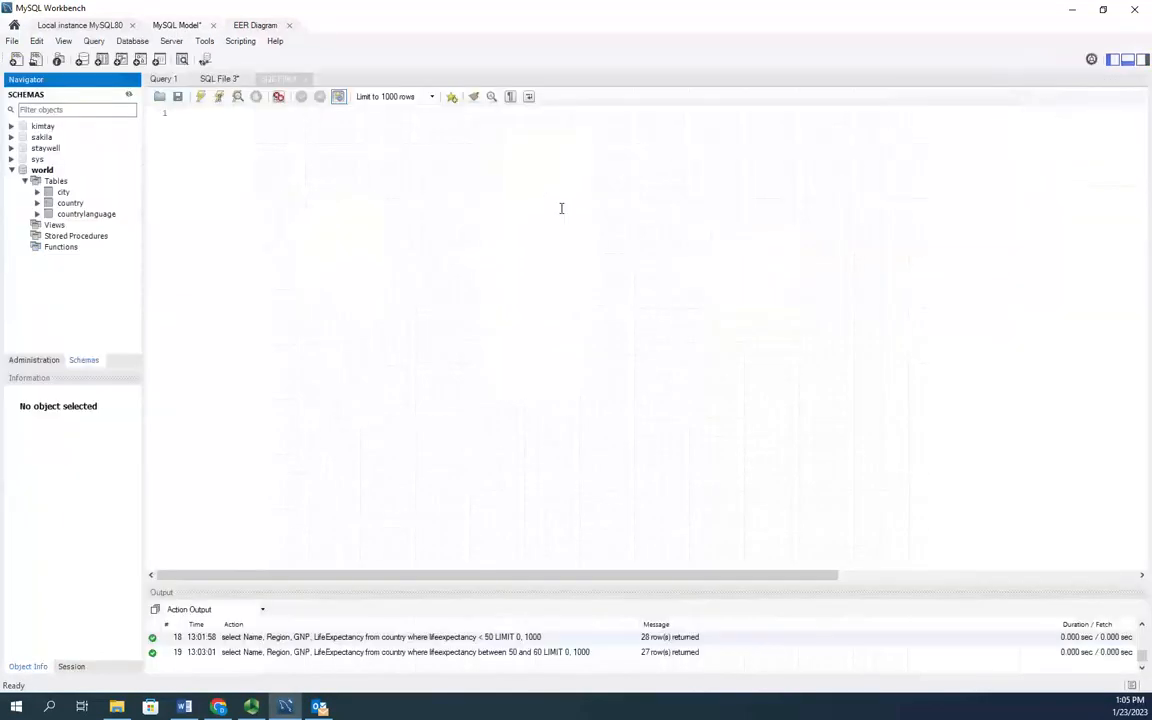
Run SELECT Name, Continent, GNP, GNPOld FROM country, returning all 239 country rows.
text(select)
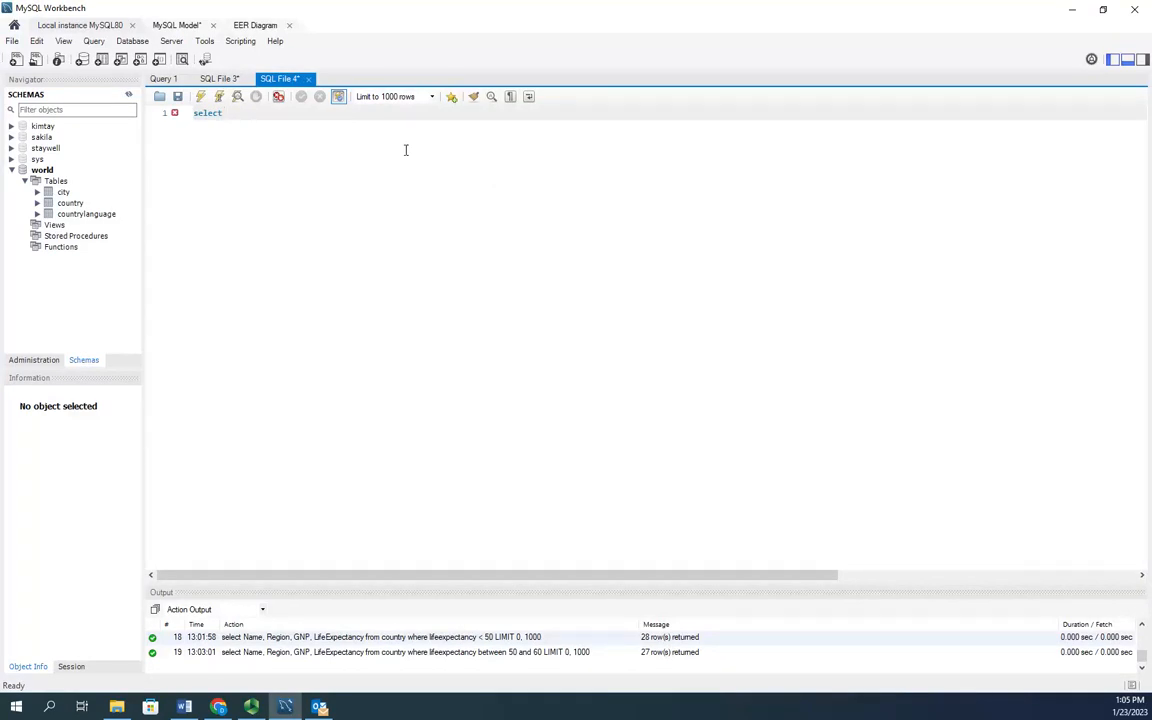
text(Name,)
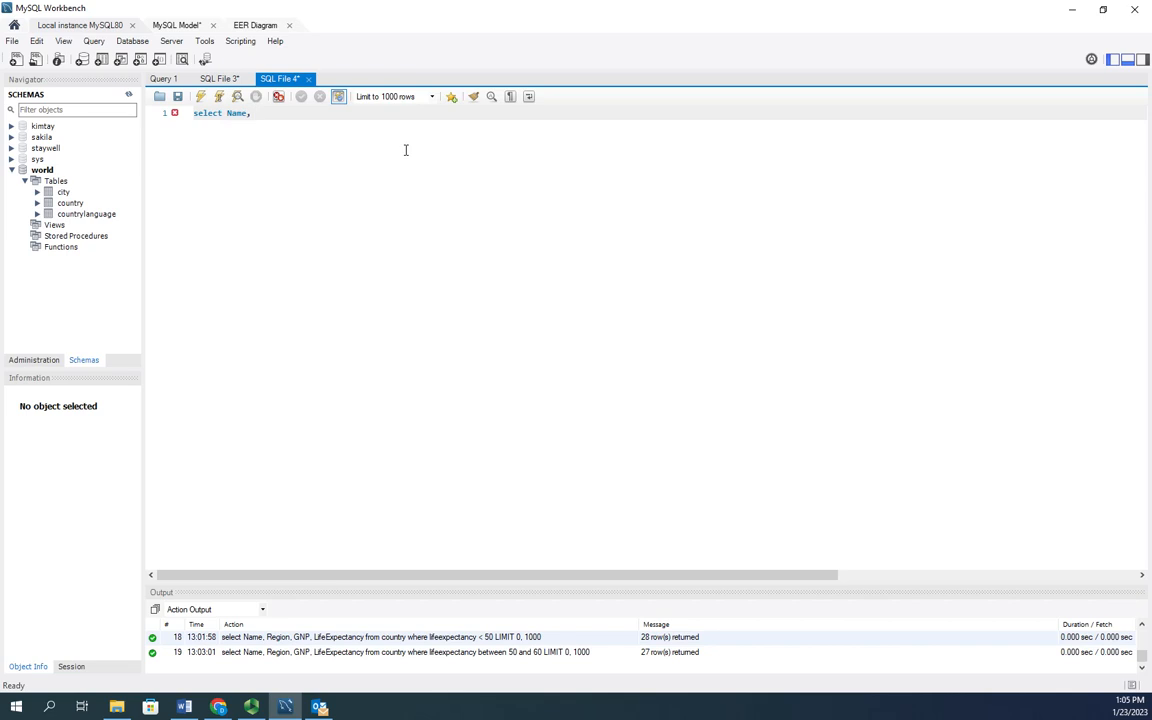
text(Continent)
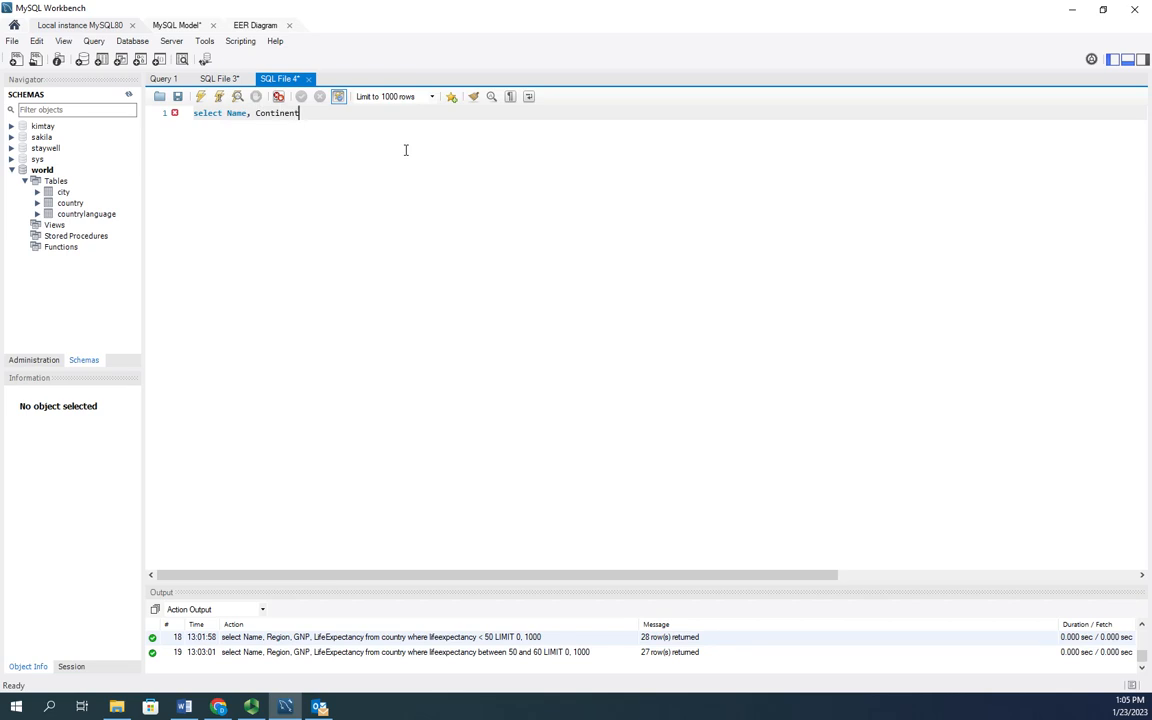
text(,)
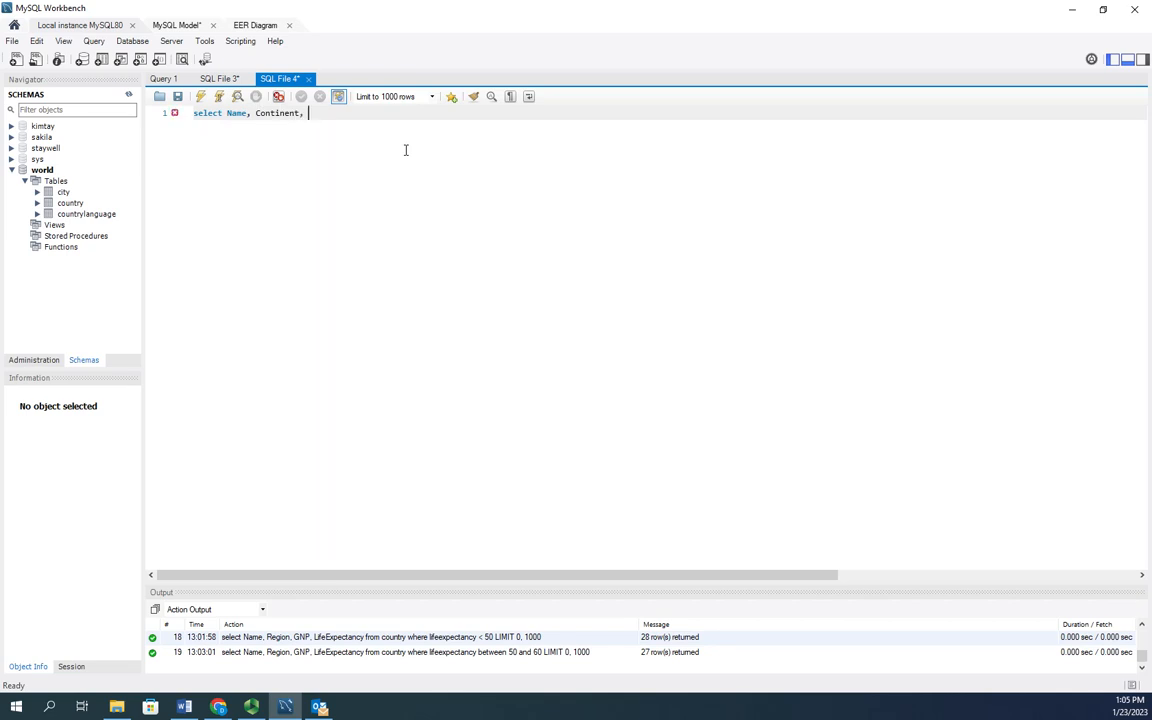
text(GDP, GDPold)
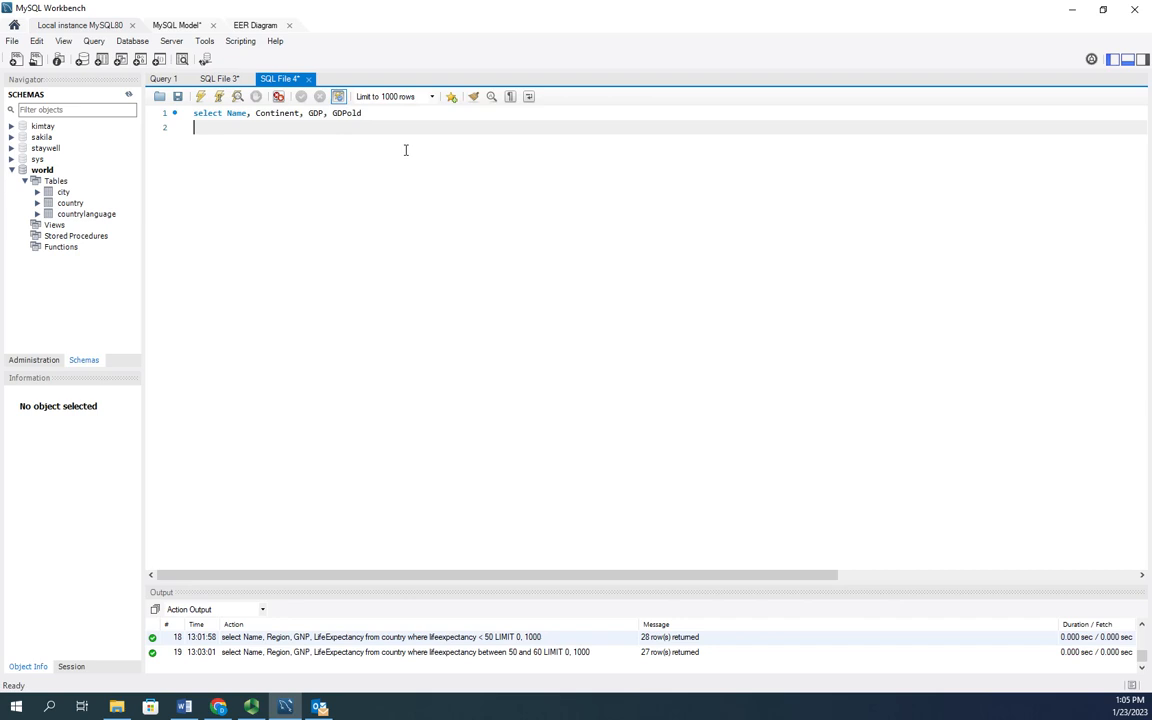
text(from countr)
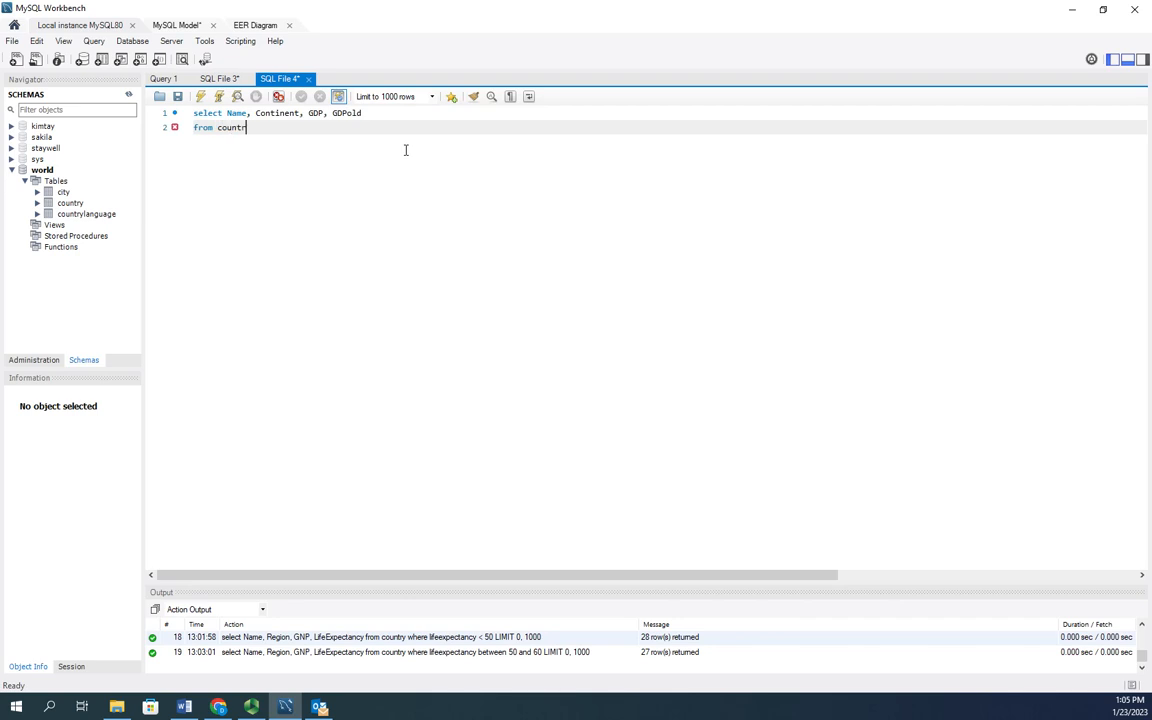
text(y;)
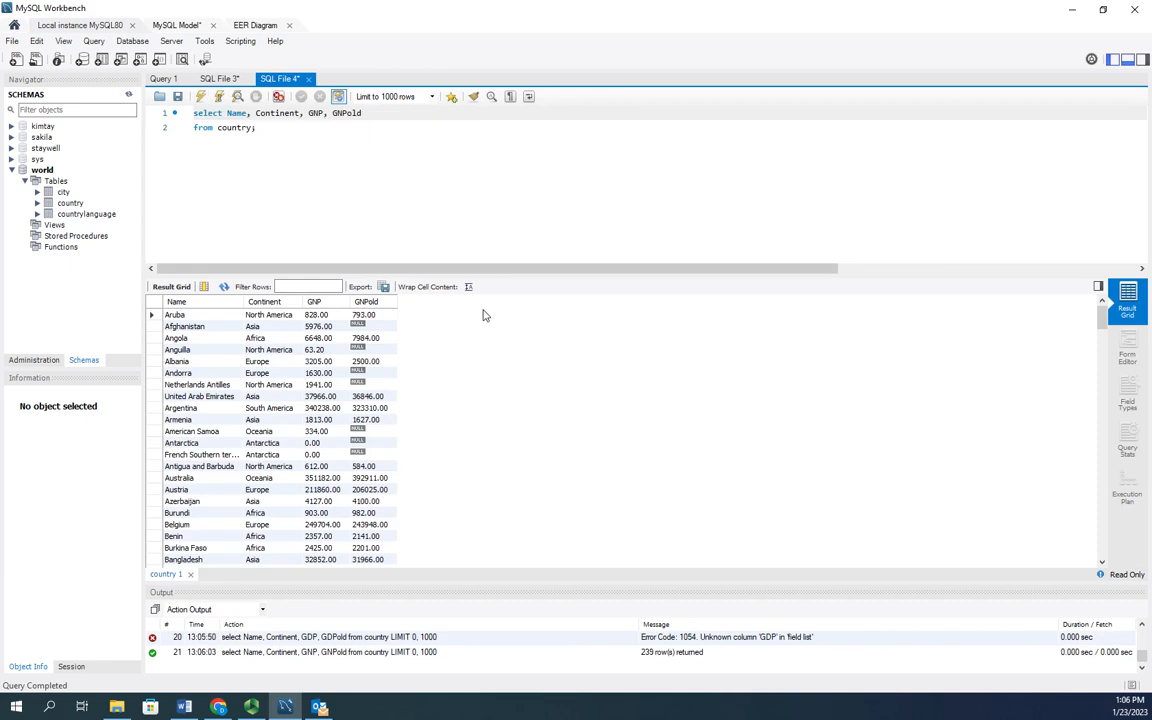
click(176, 300)
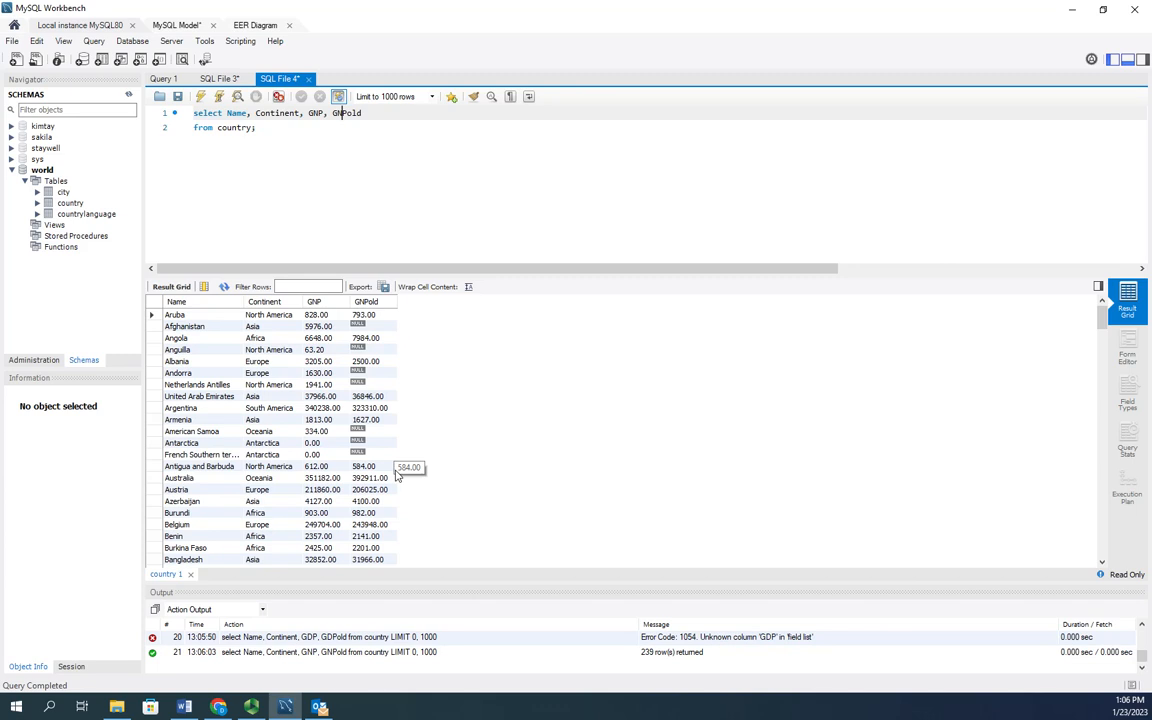
mouse_move(324, 508)
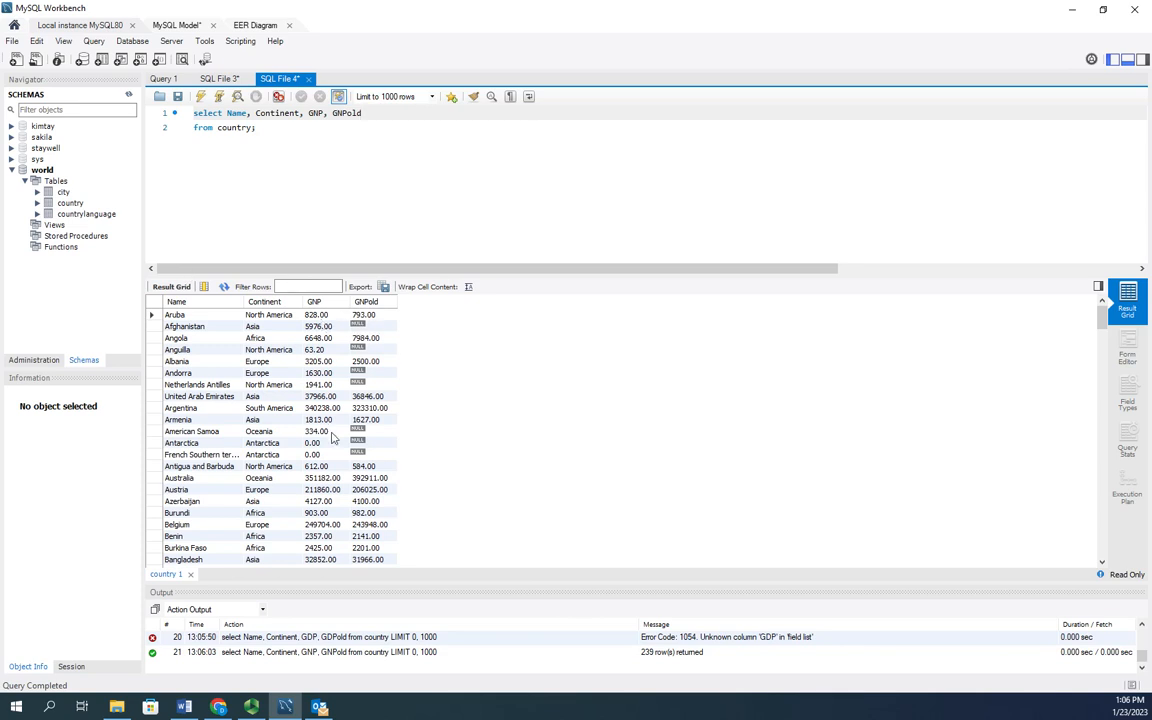
mouse_move(332, 316)
text(,)
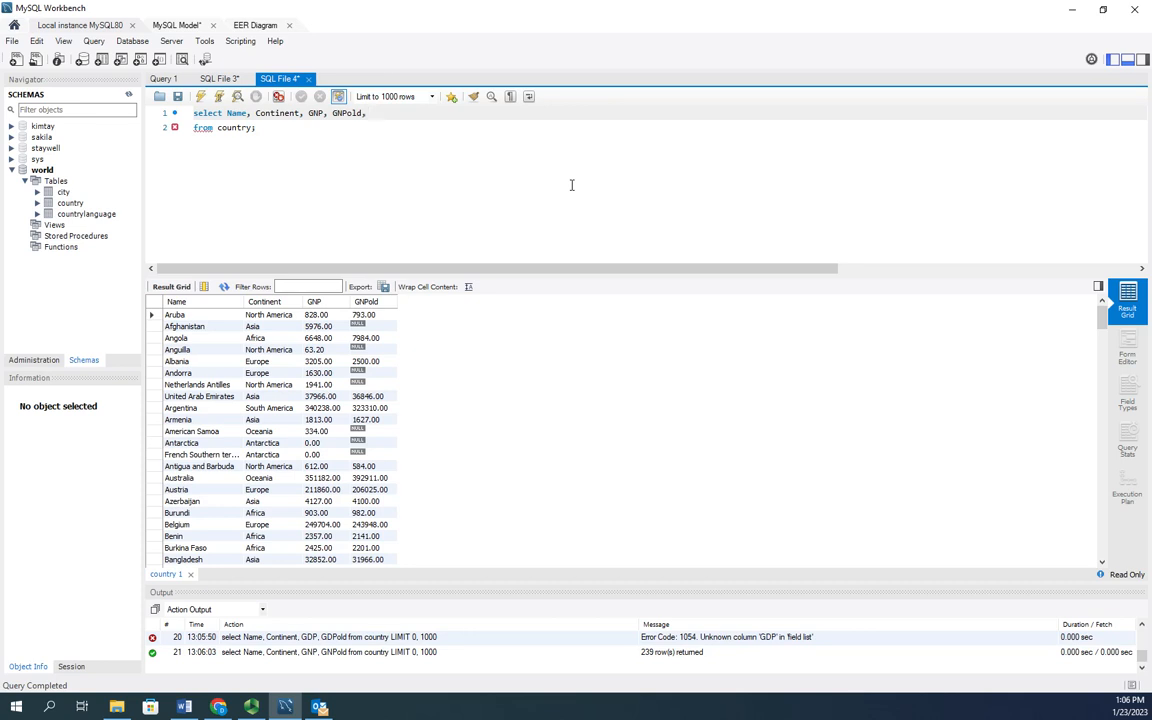
Add a gnp - gnpold computed column aliased GNPChange to the SELECT list and rerun.
text(gnd)
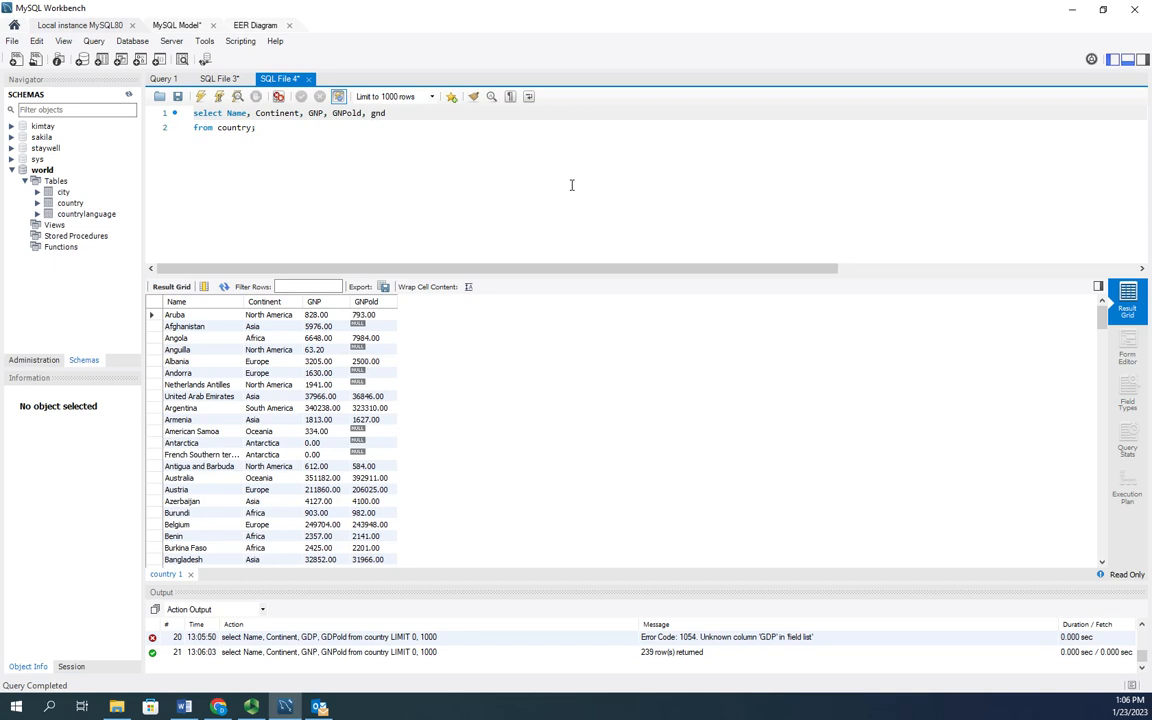
text(gnp-)
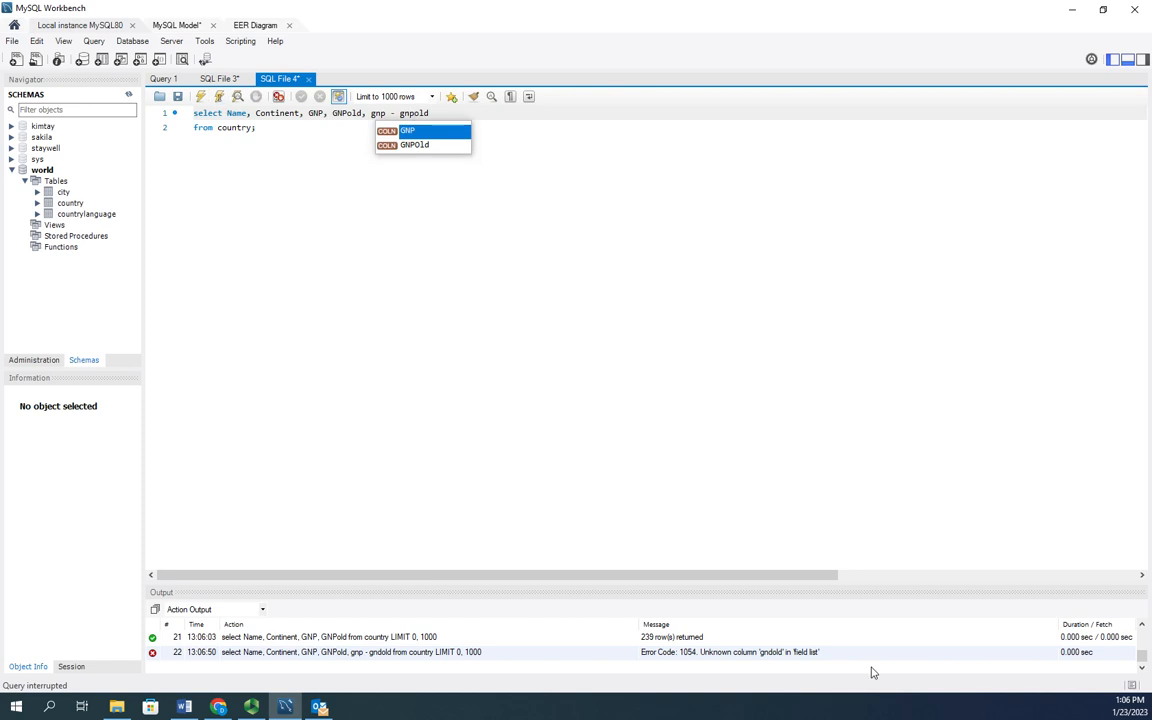
mouse_move(180, 8)
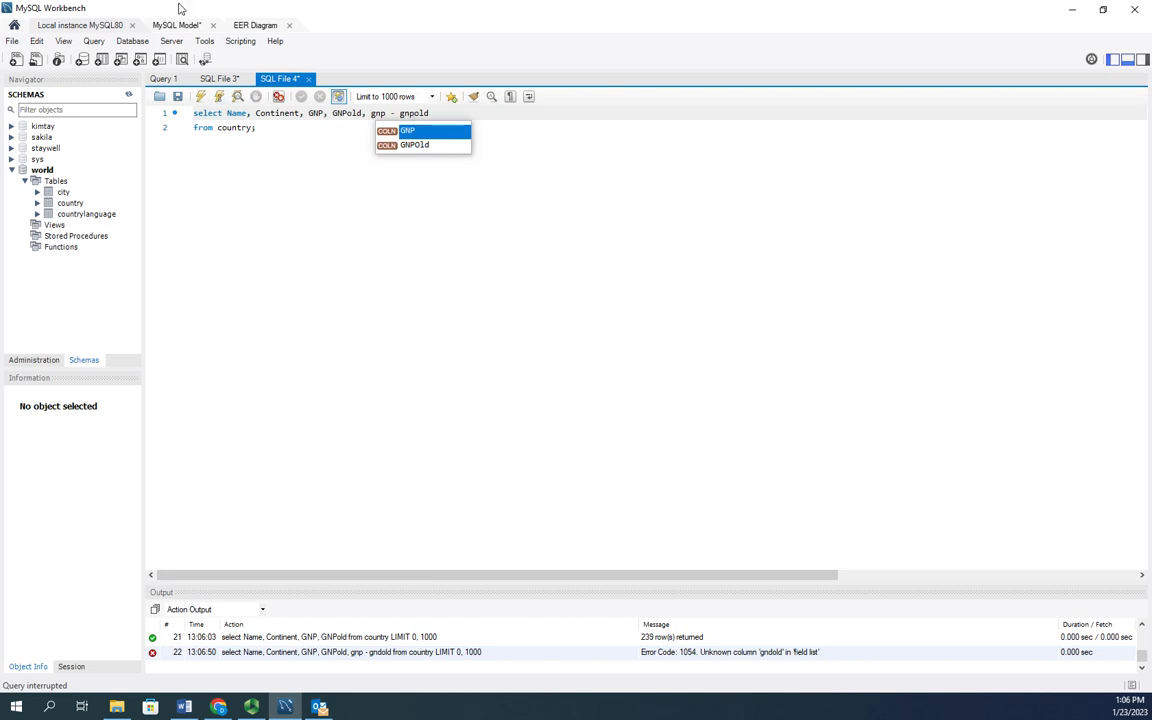
click(200, 96)
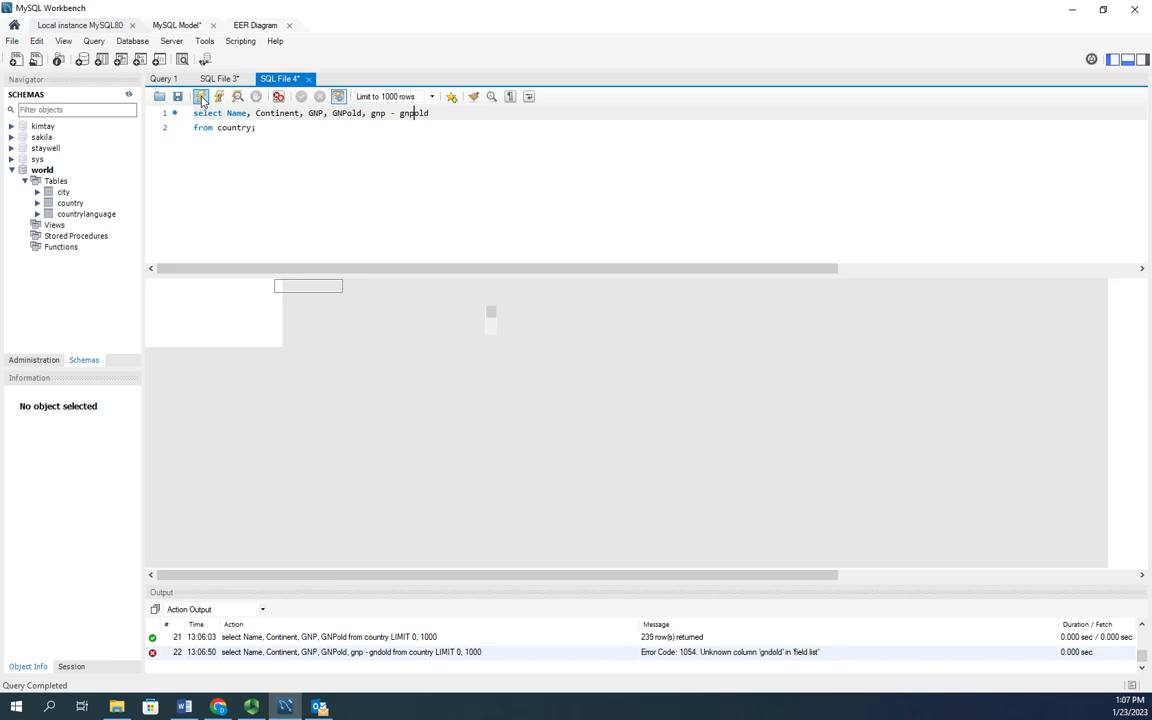
click(200, 96)
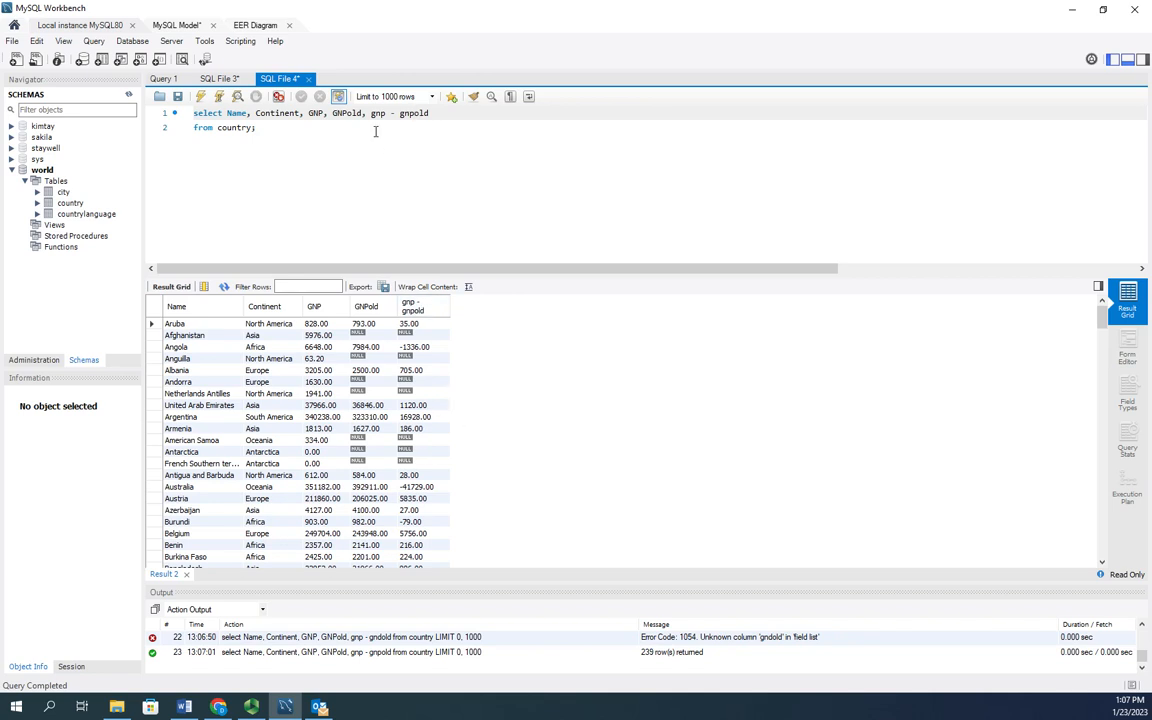
mouse_move(476, 136)
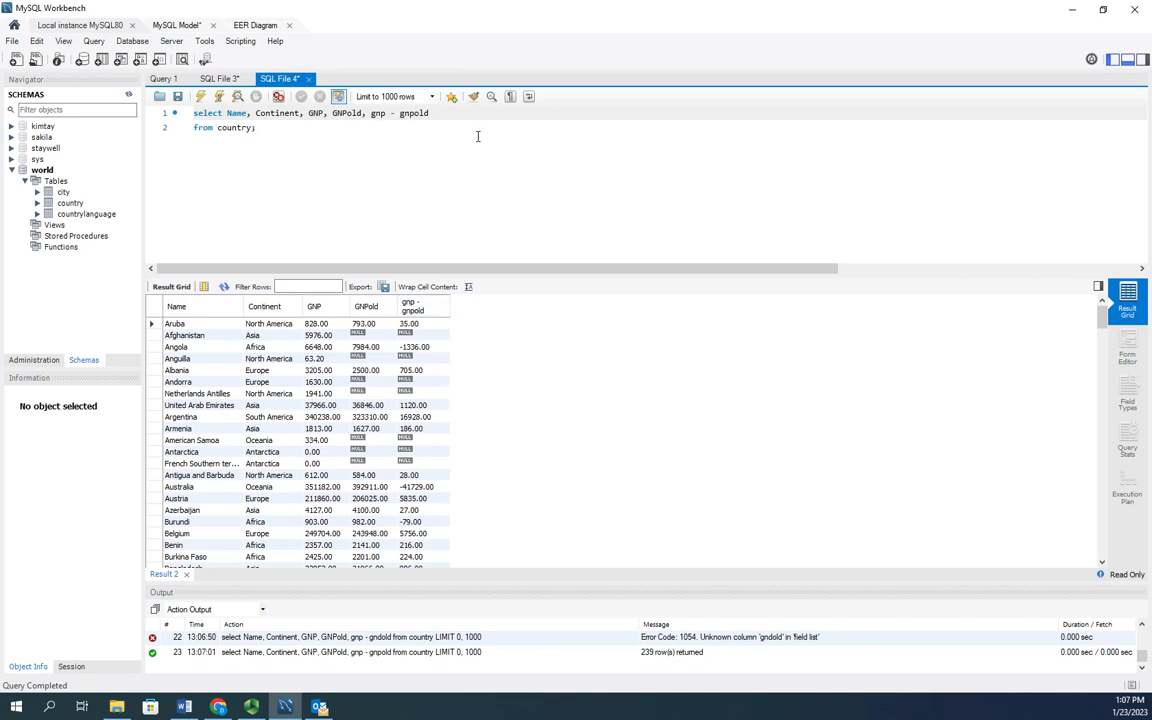
mouse_move(480, 304)
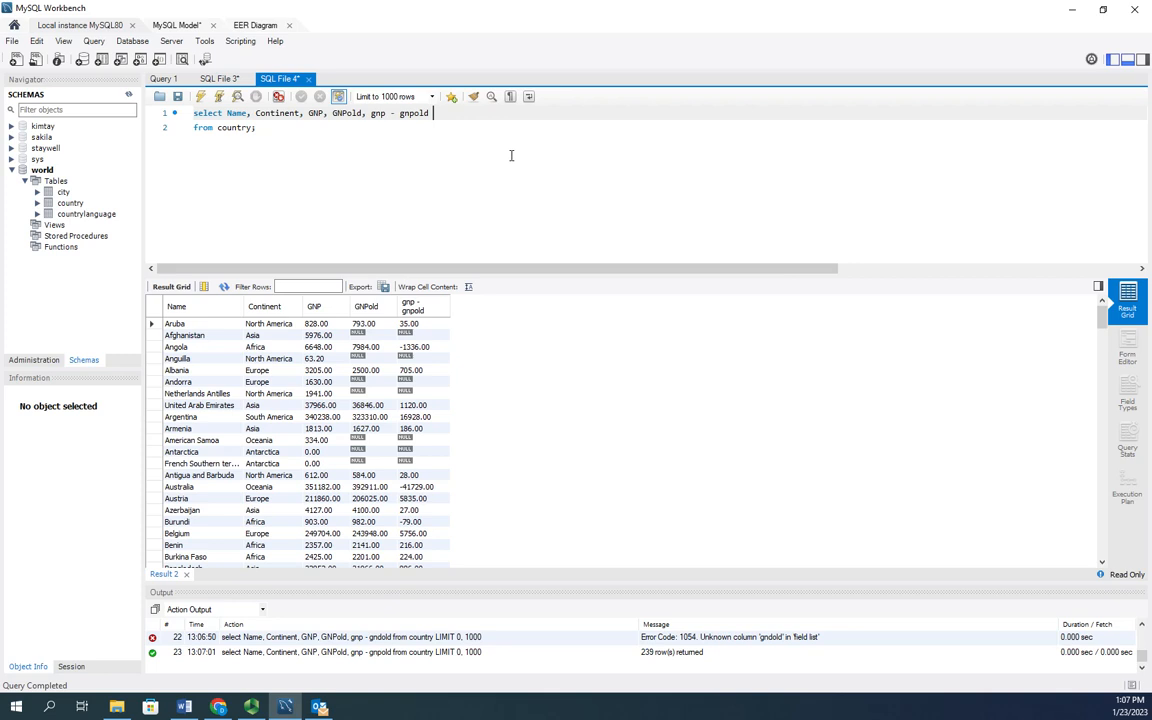
text(as)
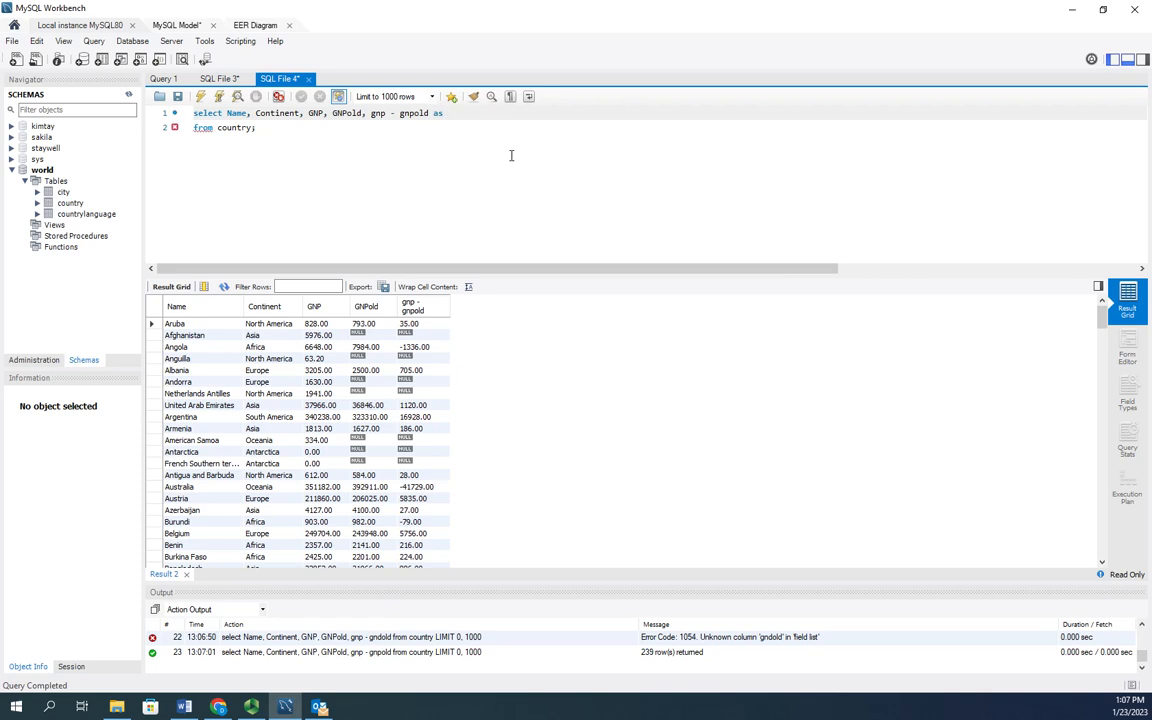
text(GNPChange)
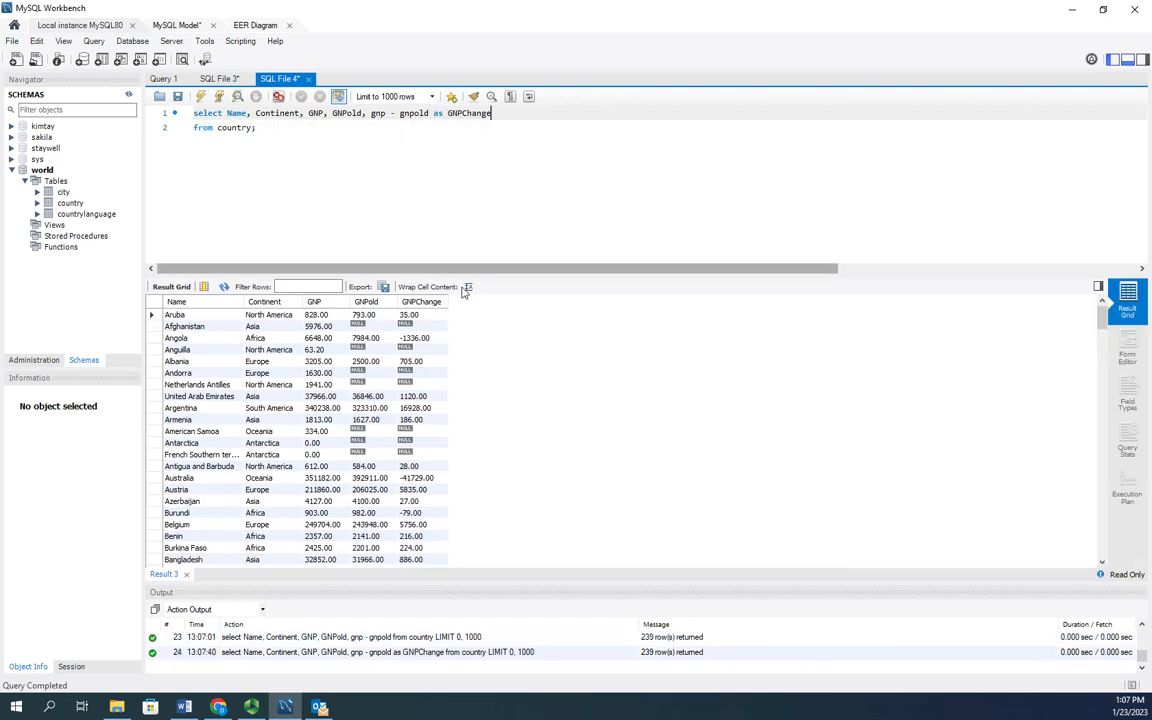
mouse_move(424, 380)
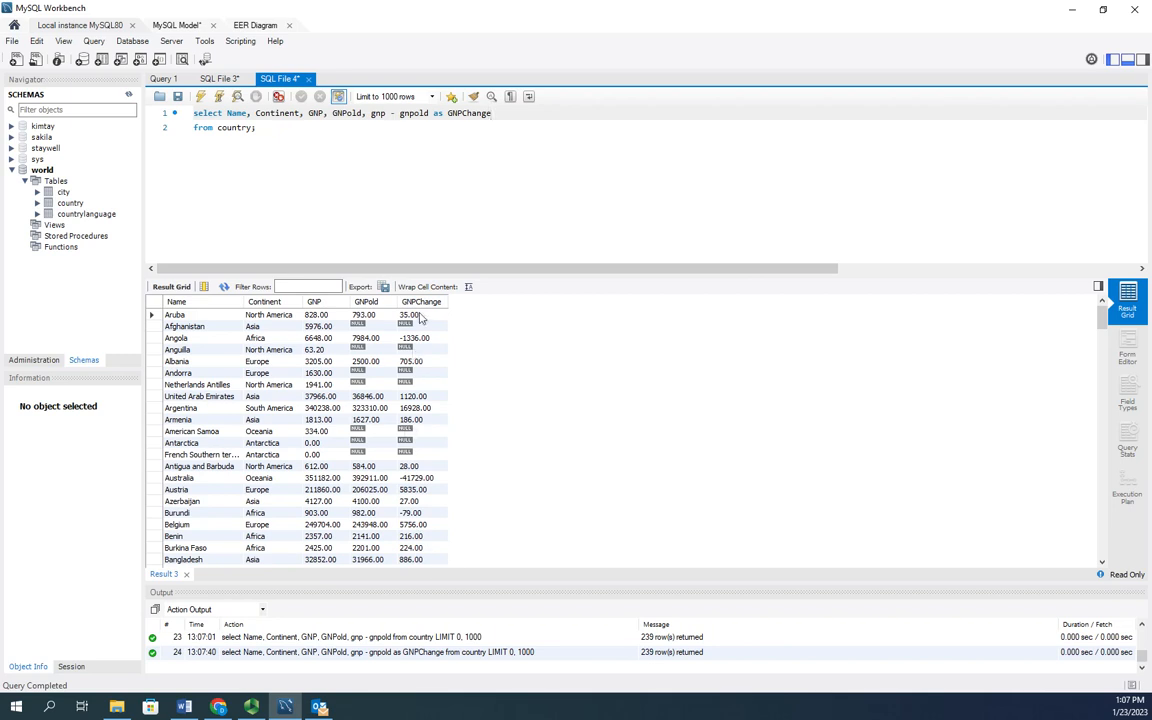
mouse_move(404, 298)
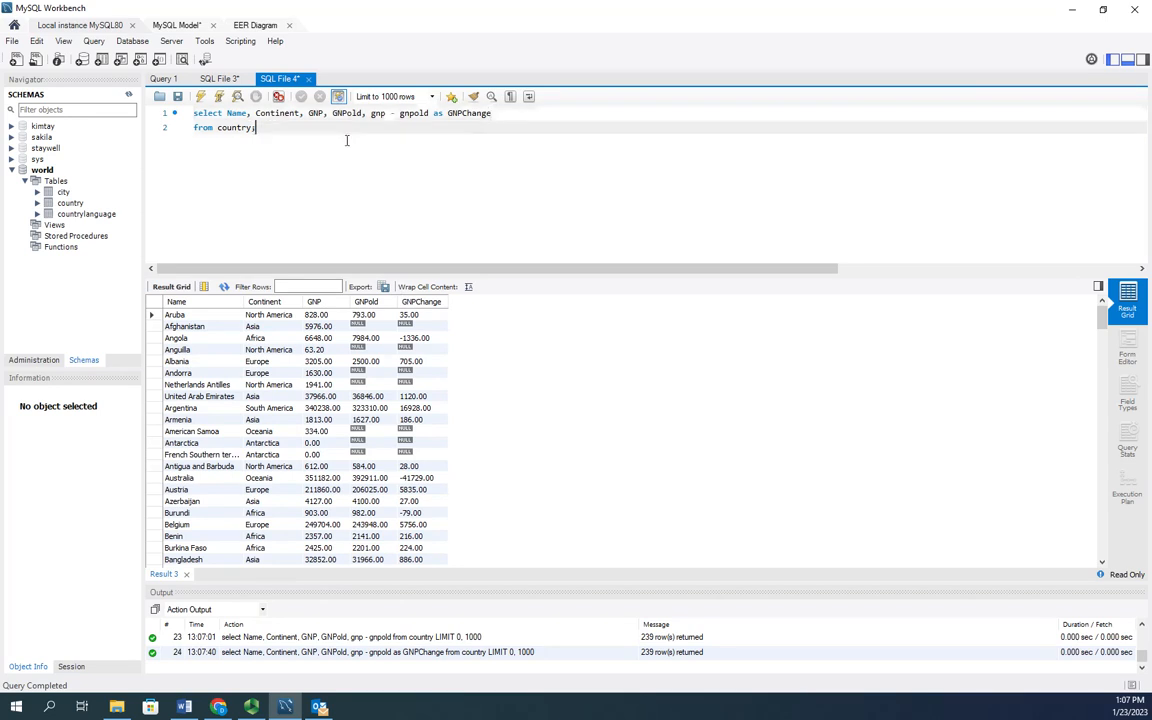
key(Backspace)
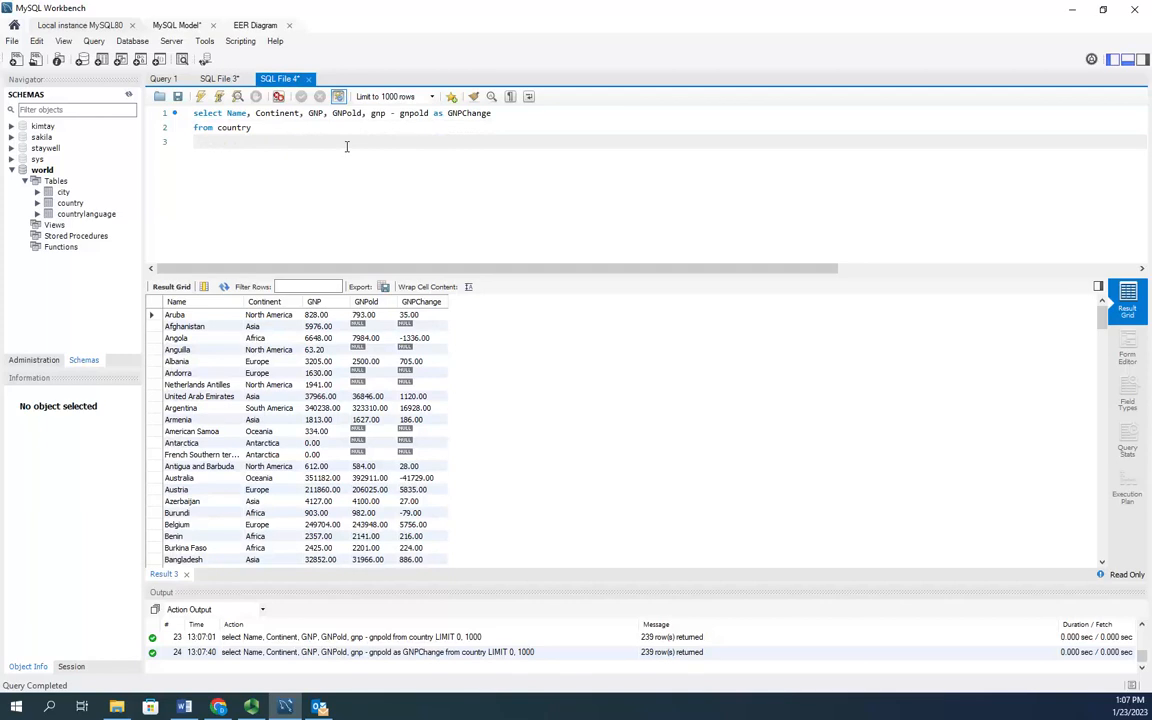
text(where)
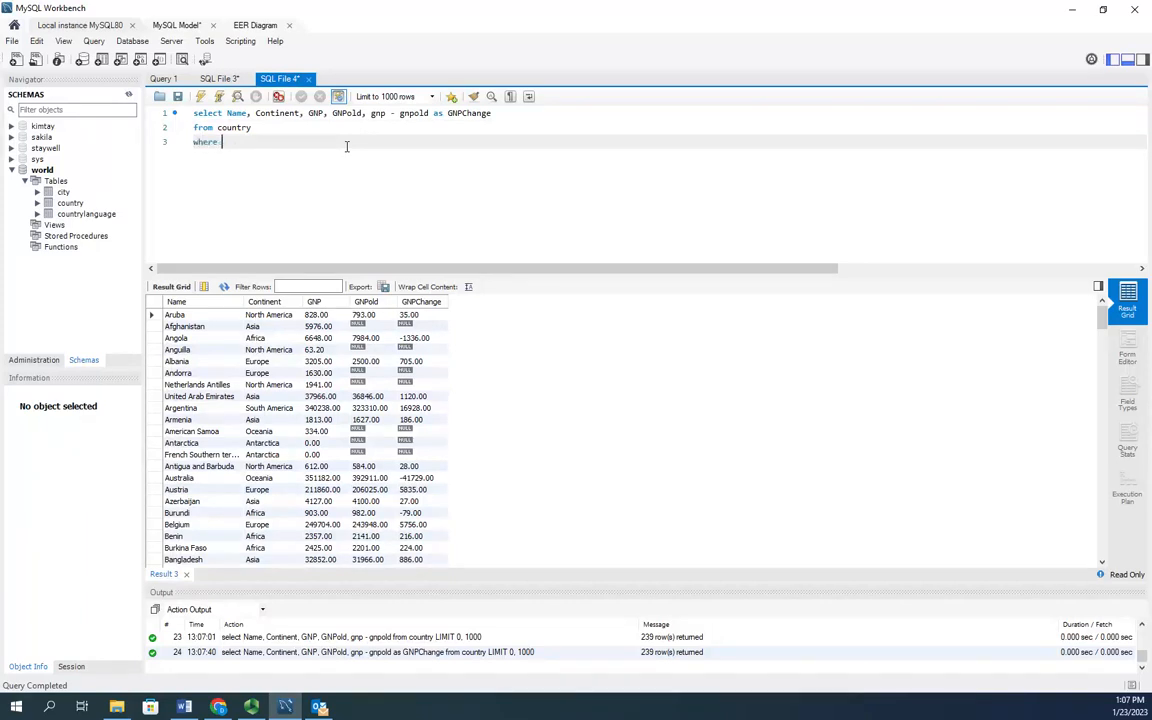
text(continent)
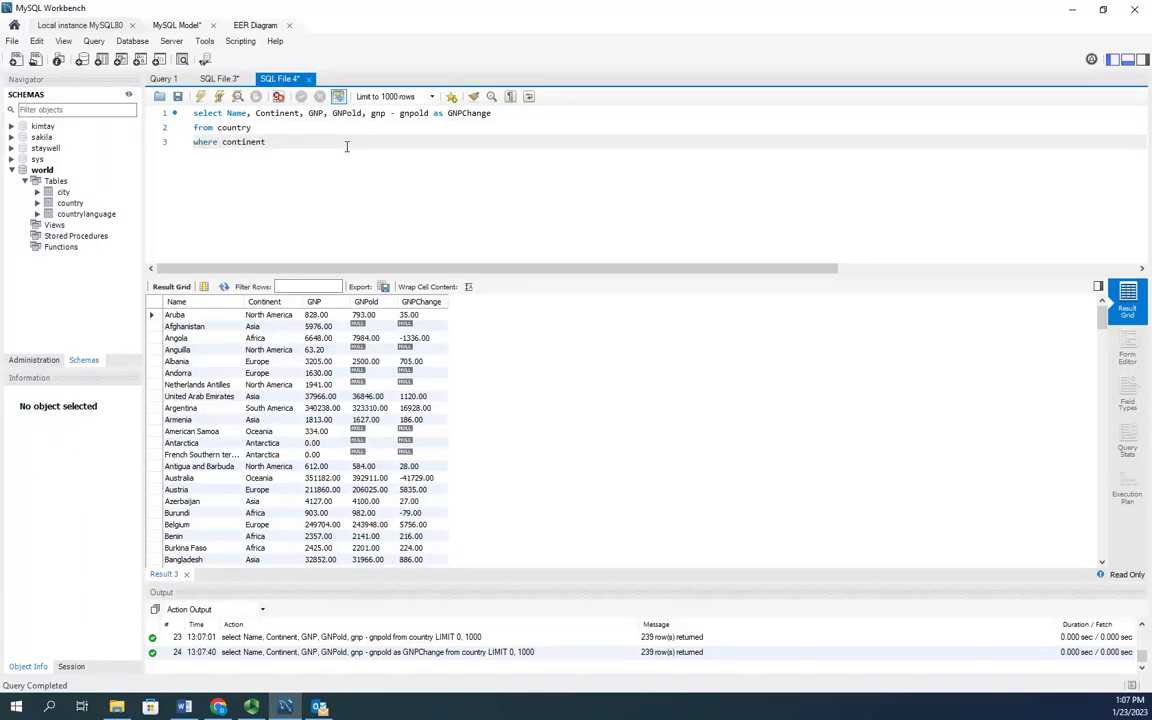
text(= ')
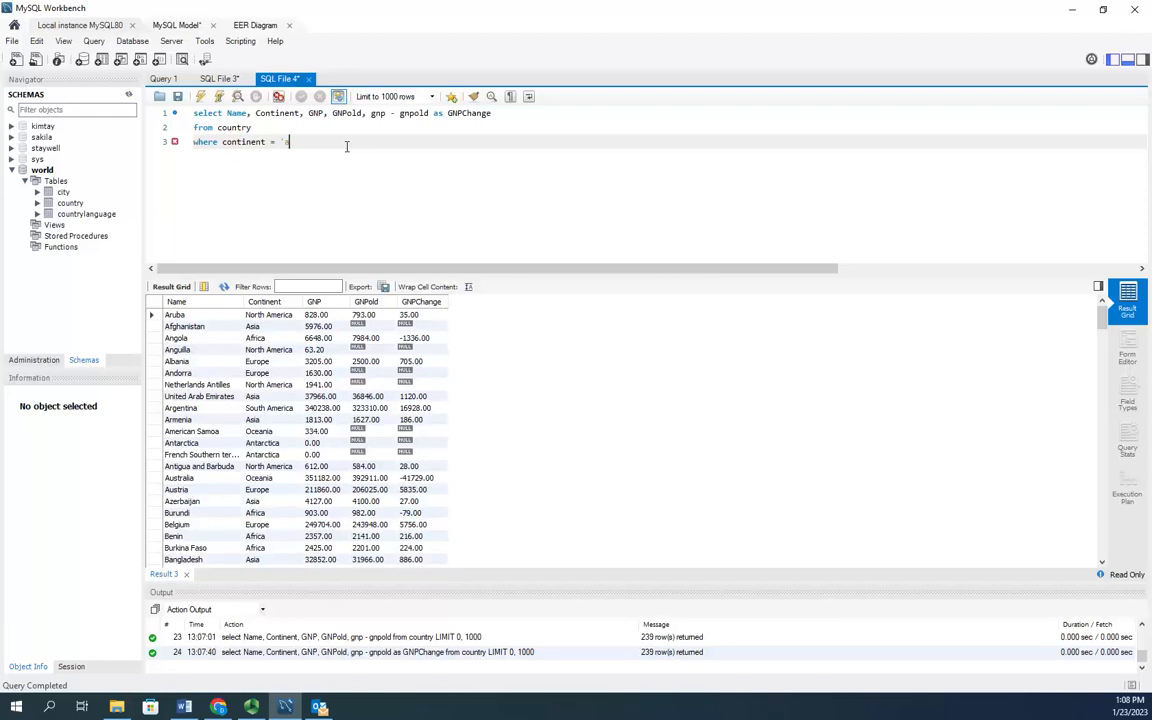
text('africa)
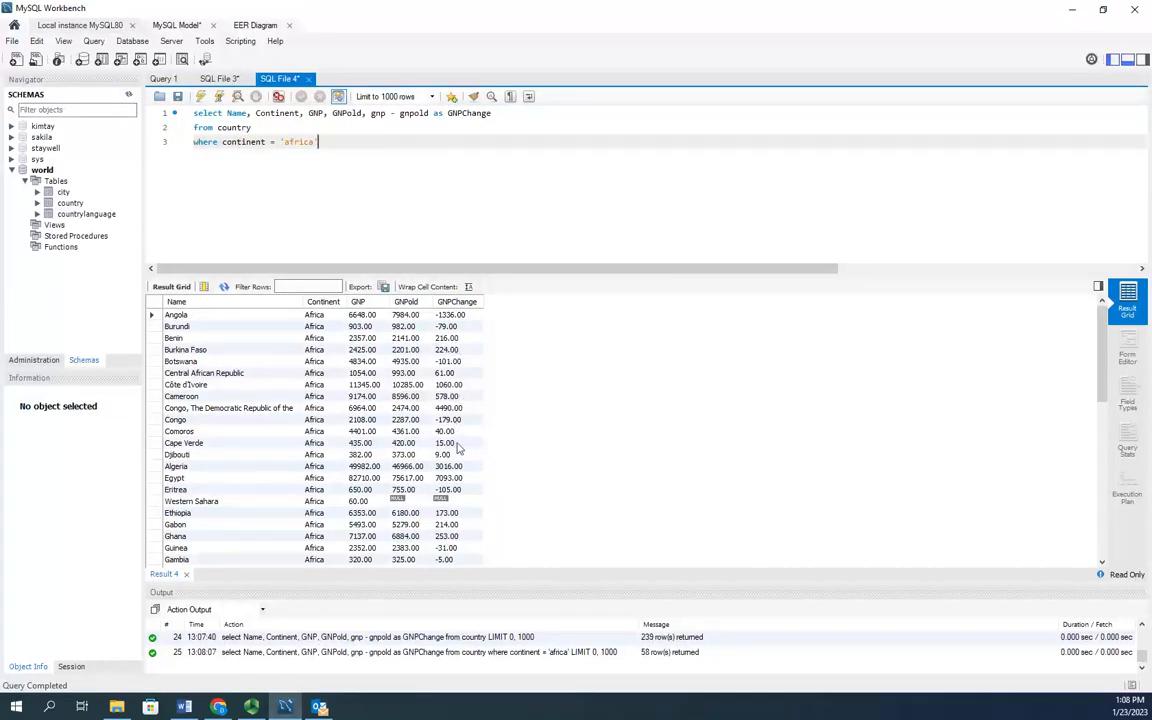
scroll(down, 3)
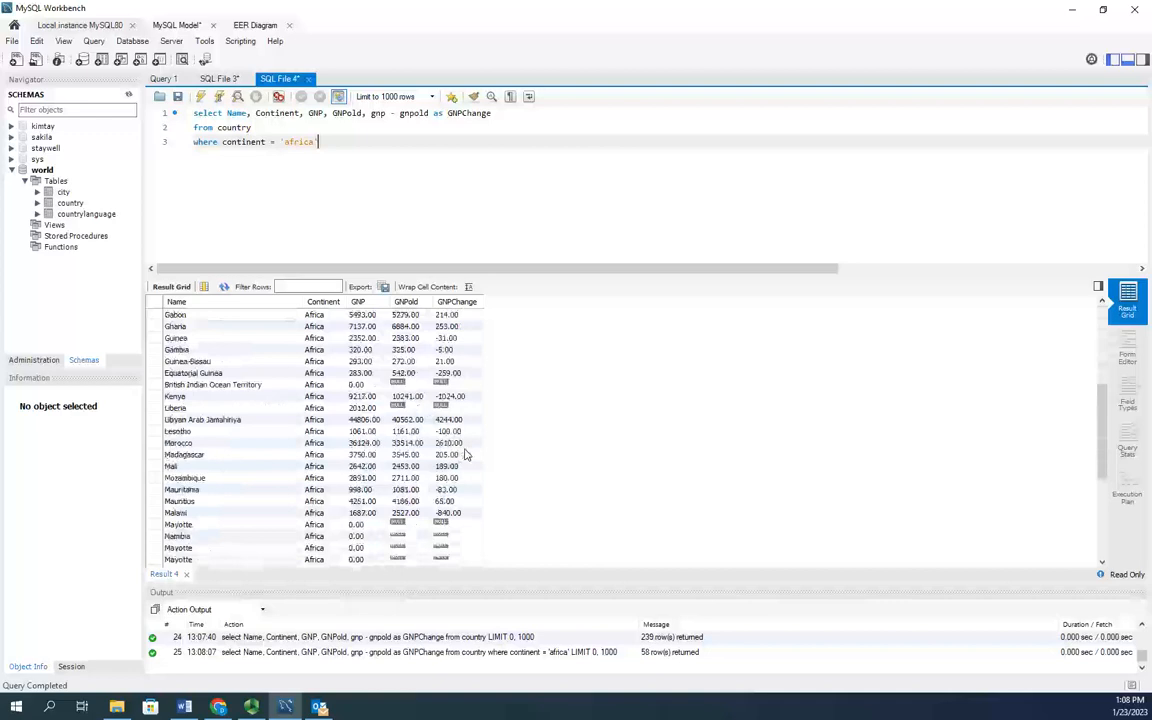
scroll(down, 3)
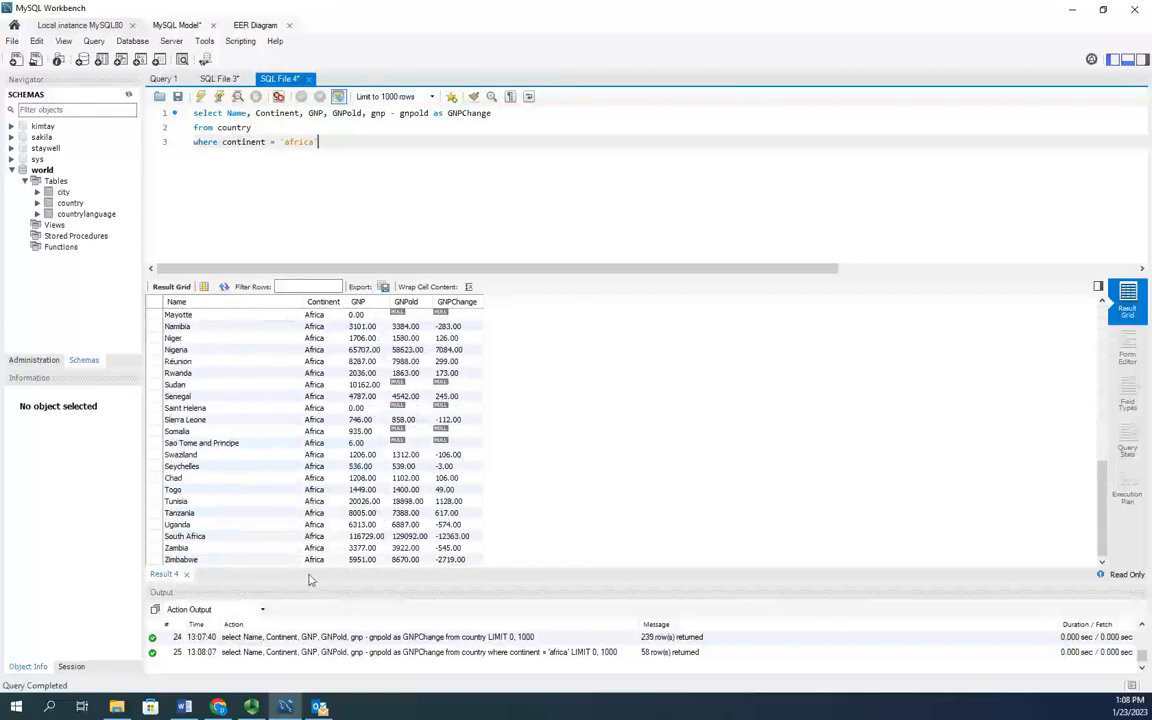
mouse_move(318, 372)
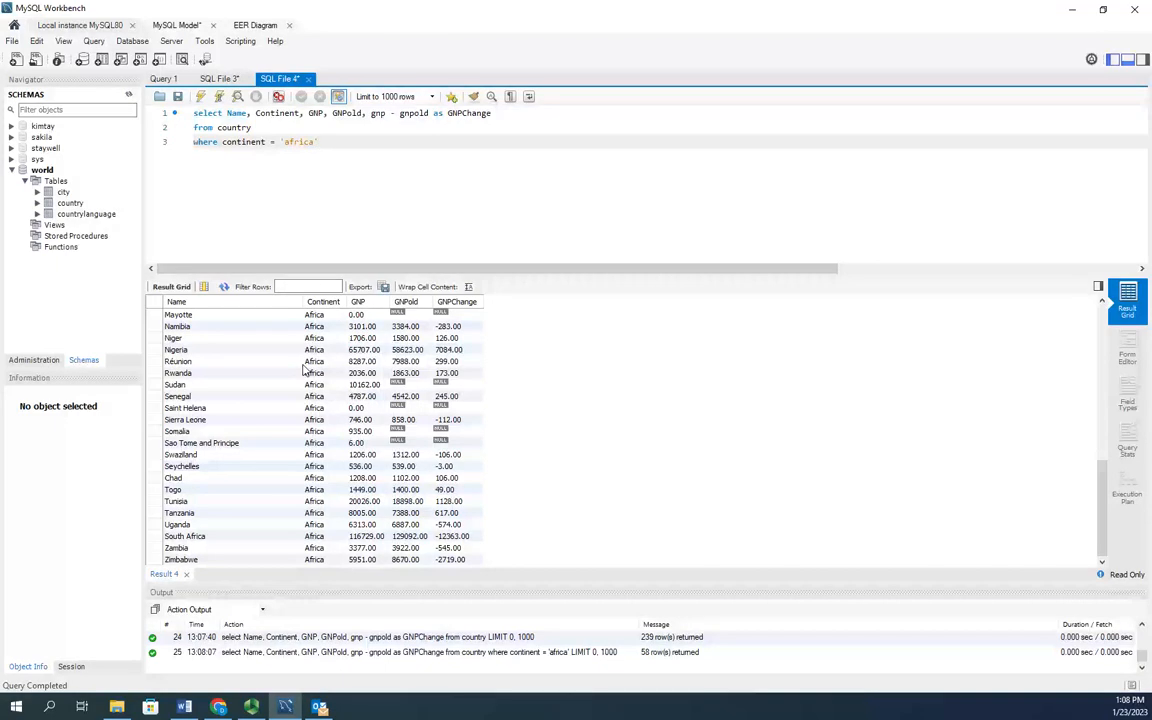
click(318, 140)
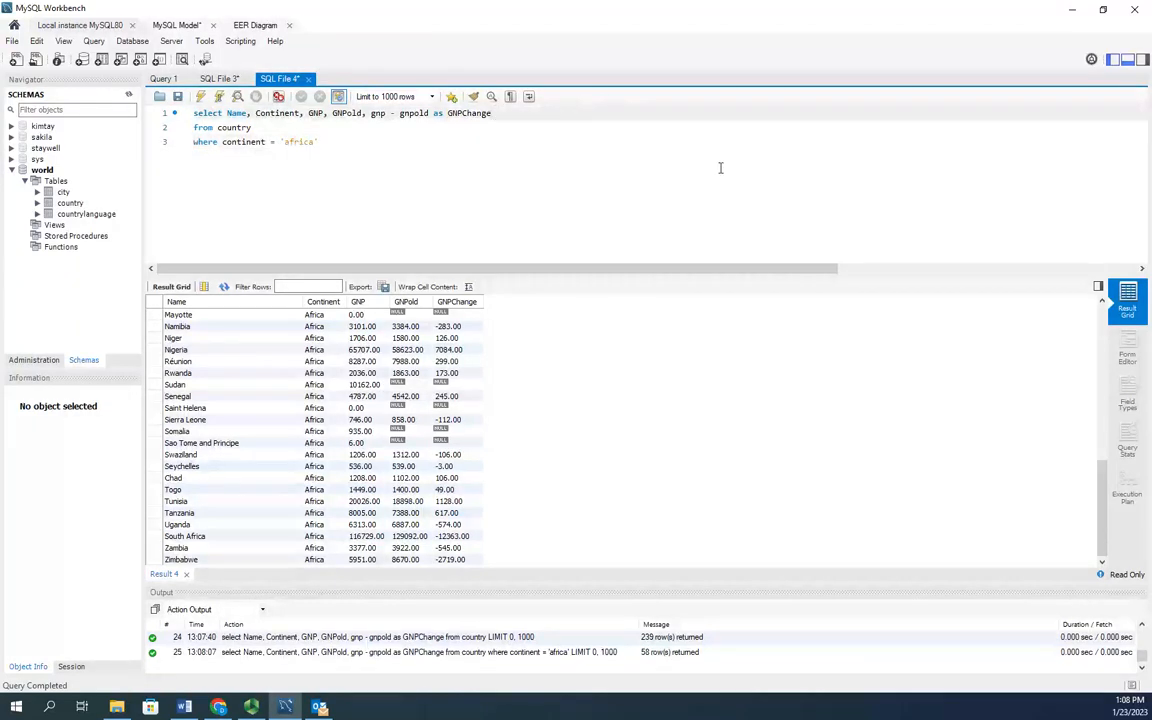
Append a grpchange / gnpold column, which the server rejects as an unknown column.
text(,)
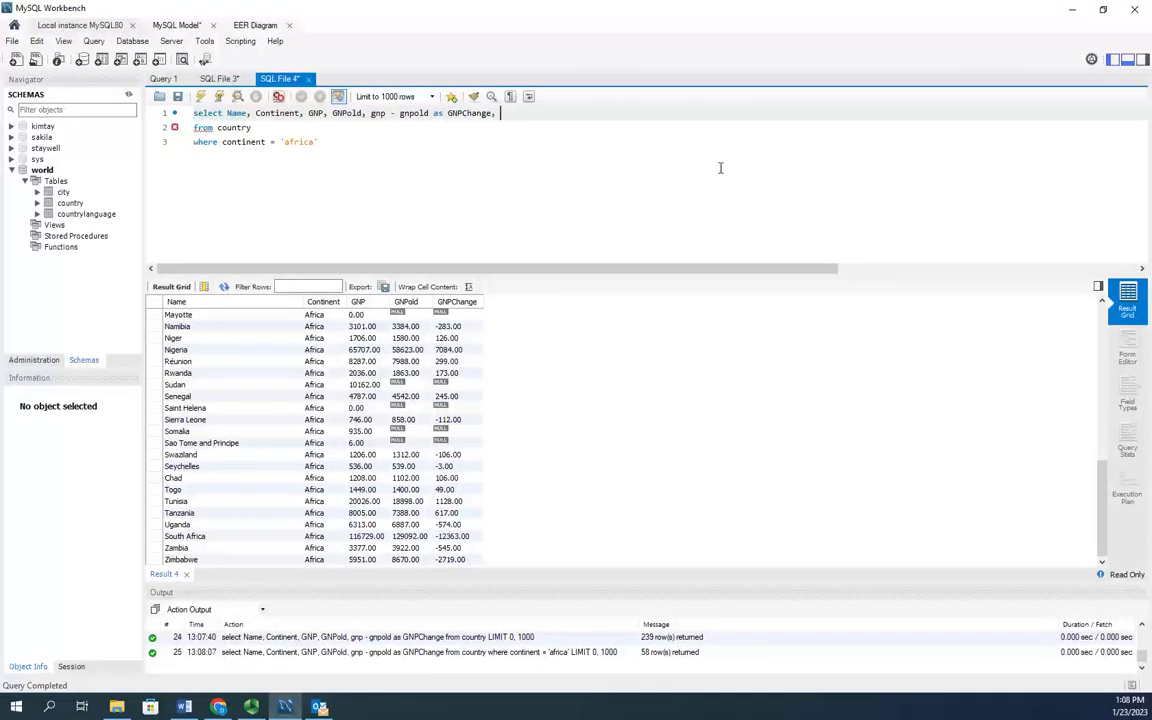
text(gr)
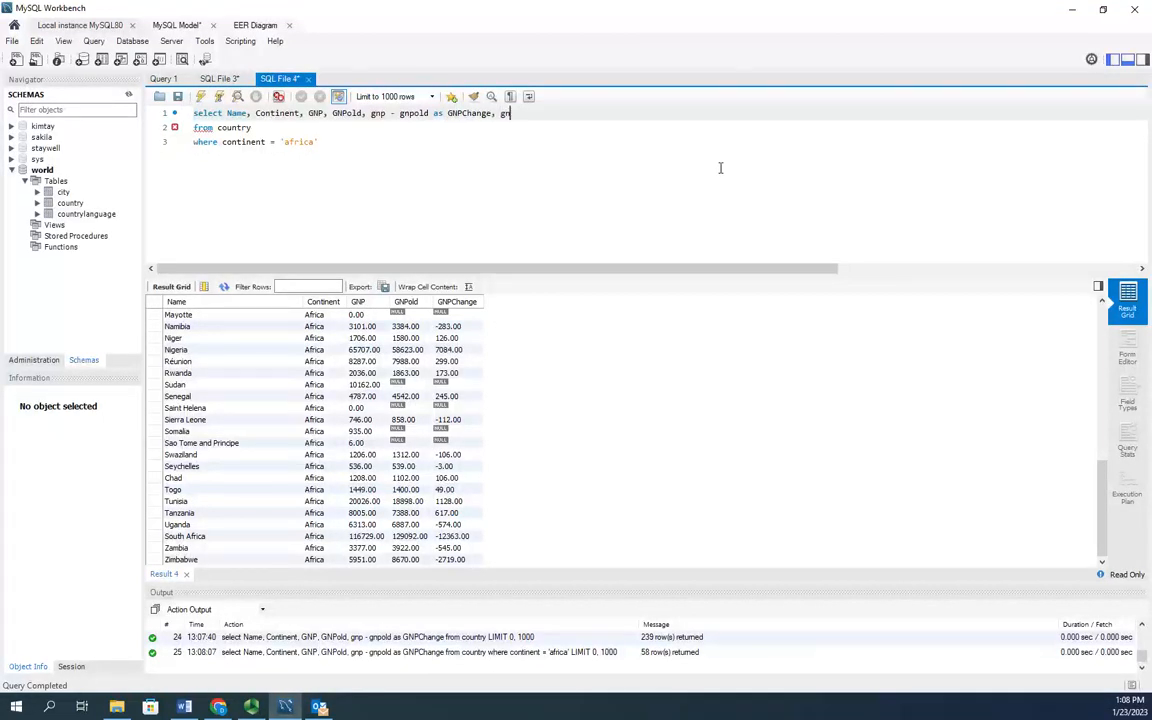
text(pchange)
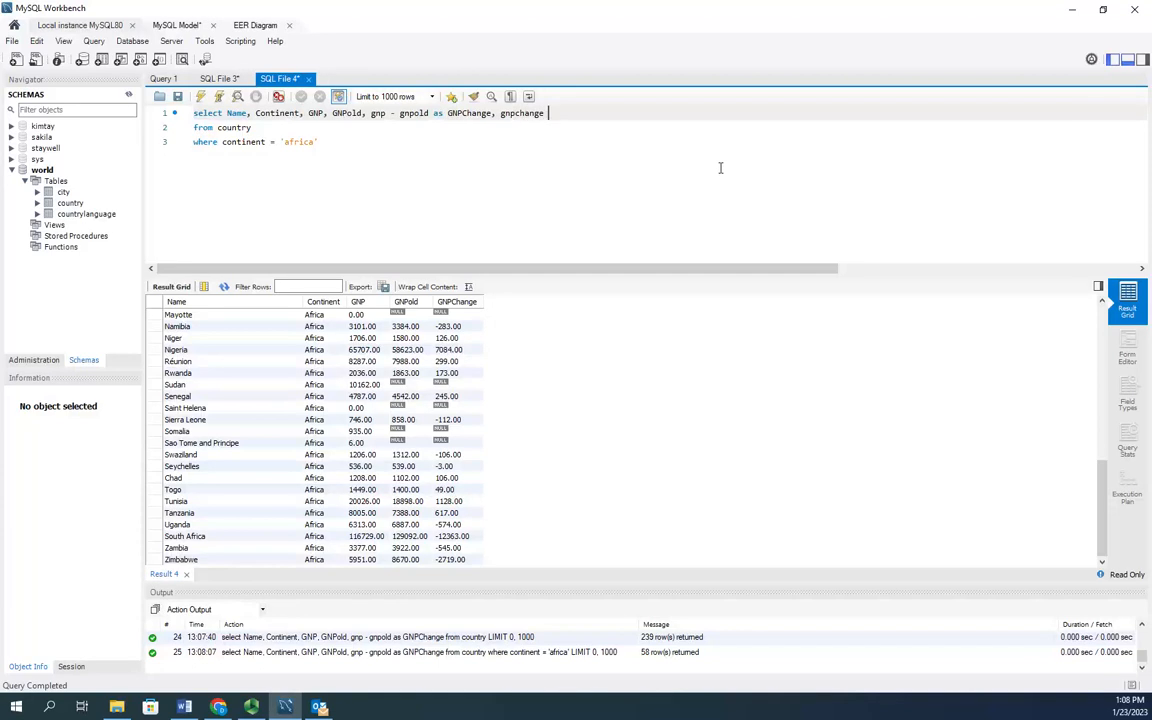
text(/ gnpold)
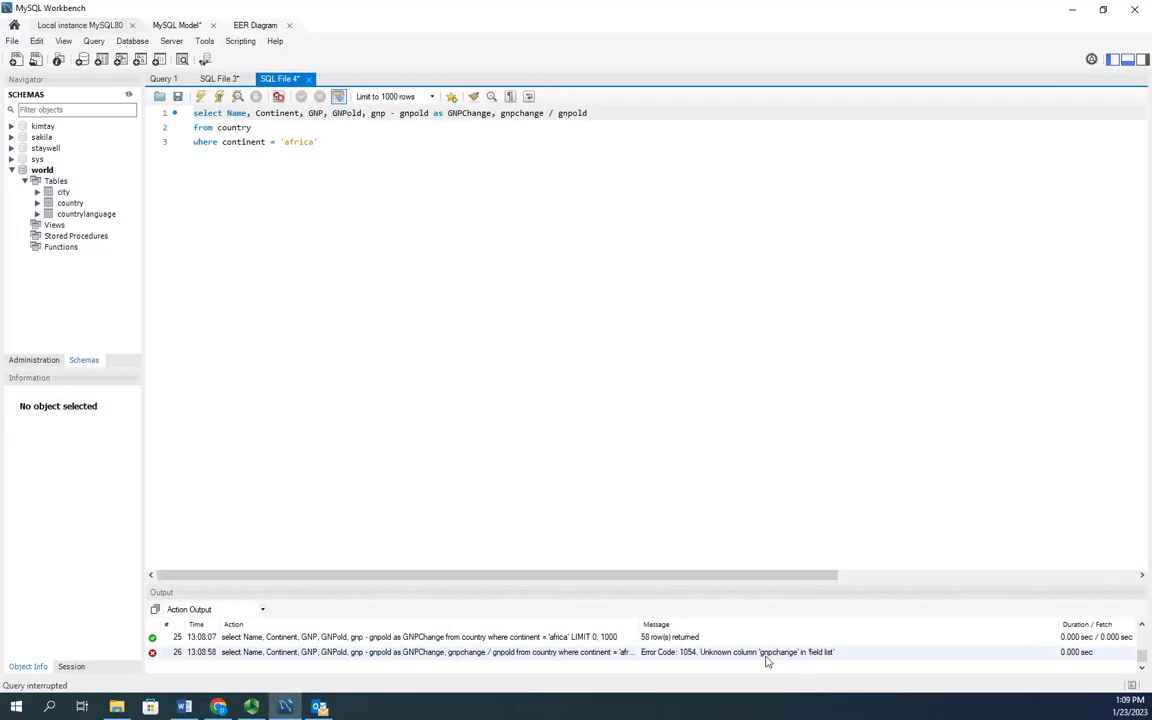
mouse_move(532, 8)
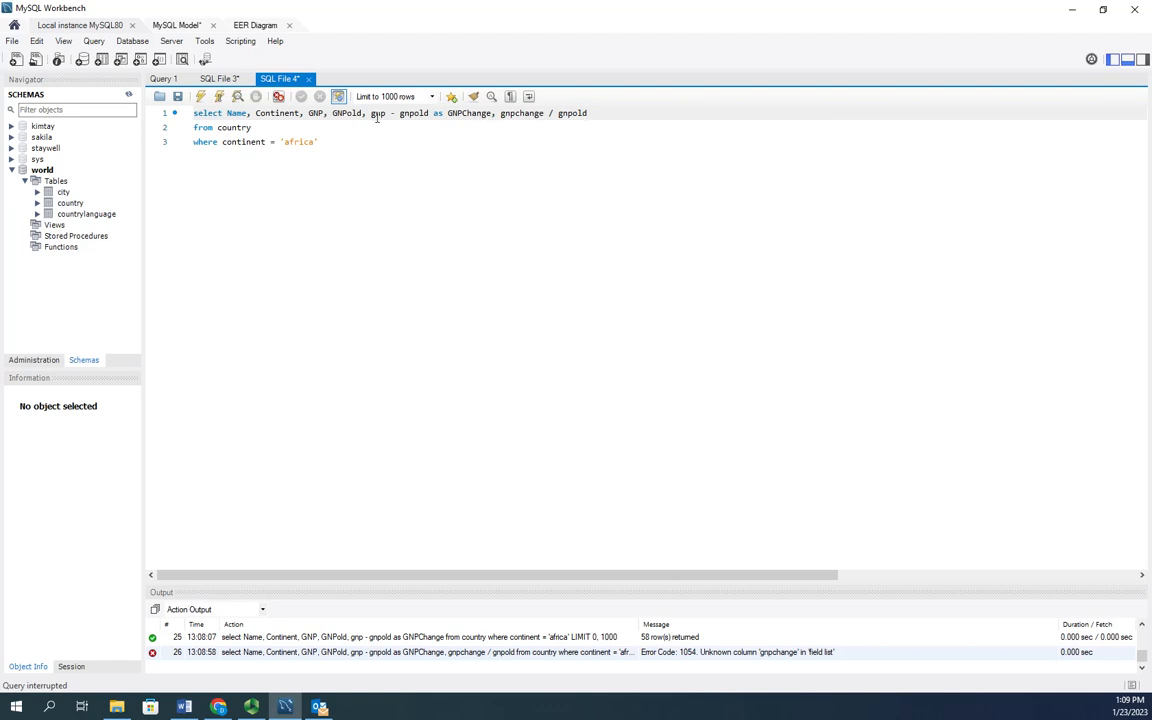
Replace the faulty column with ((gnp - gnpold) / gnpold) * 100 and rerun for African countries.
drag(372, 112, 428, 112)
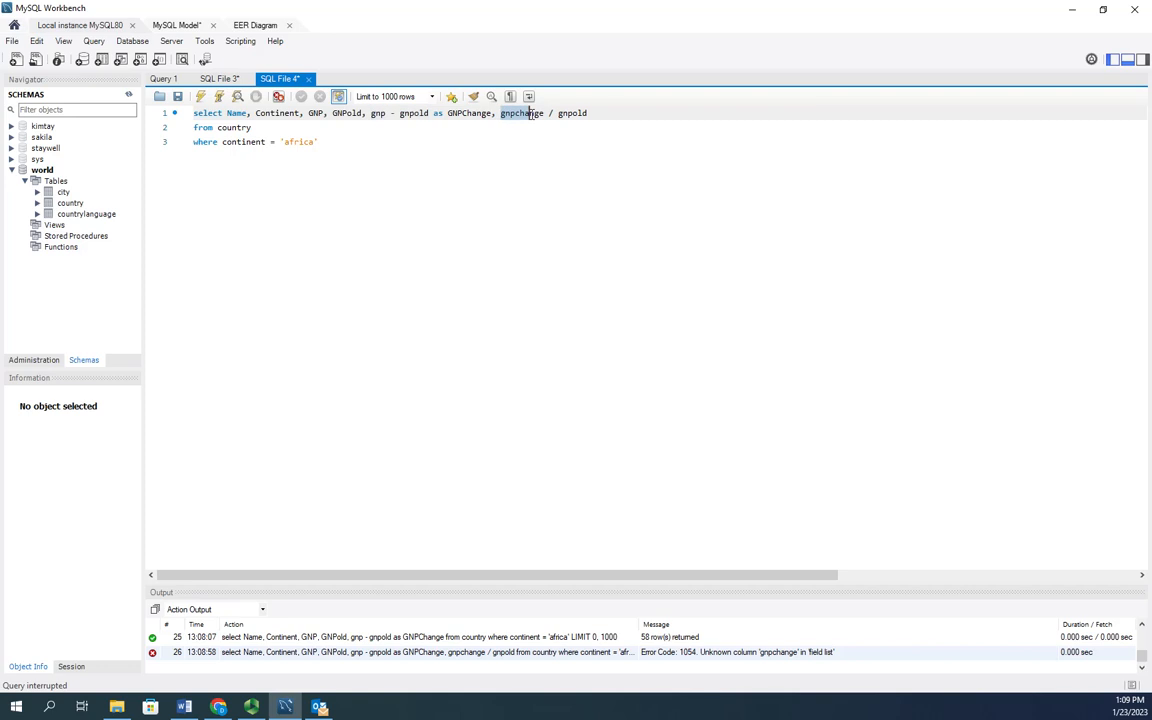
double_click(520, 112)
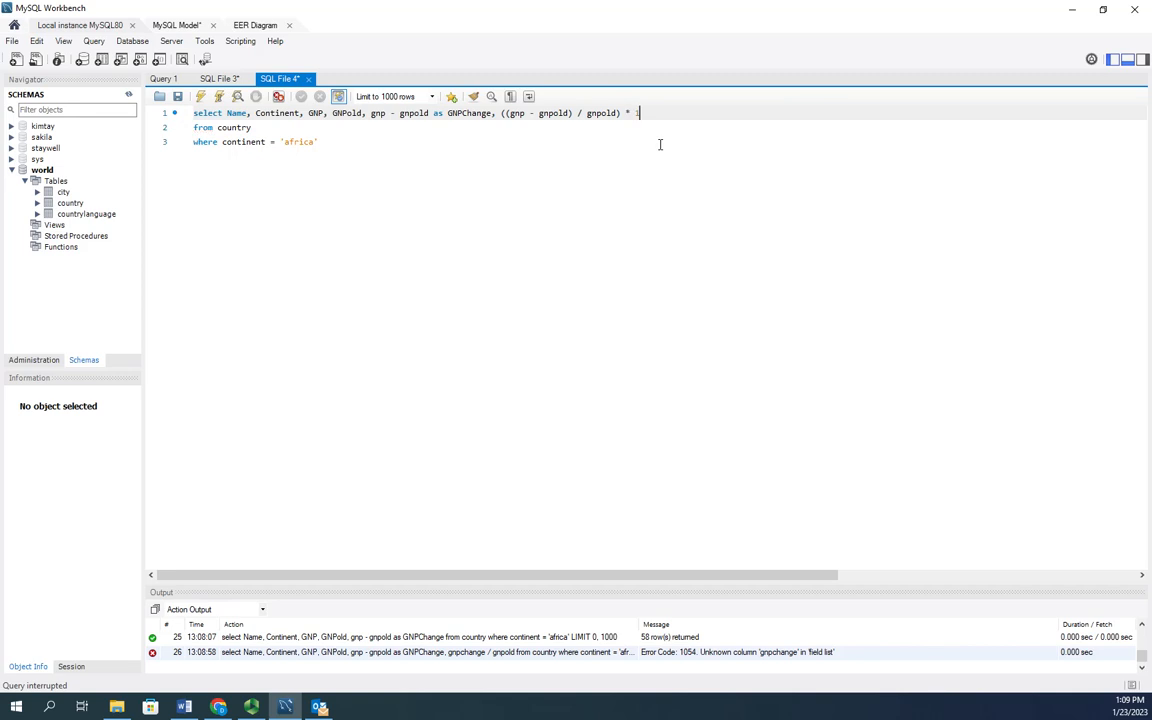
text(100)
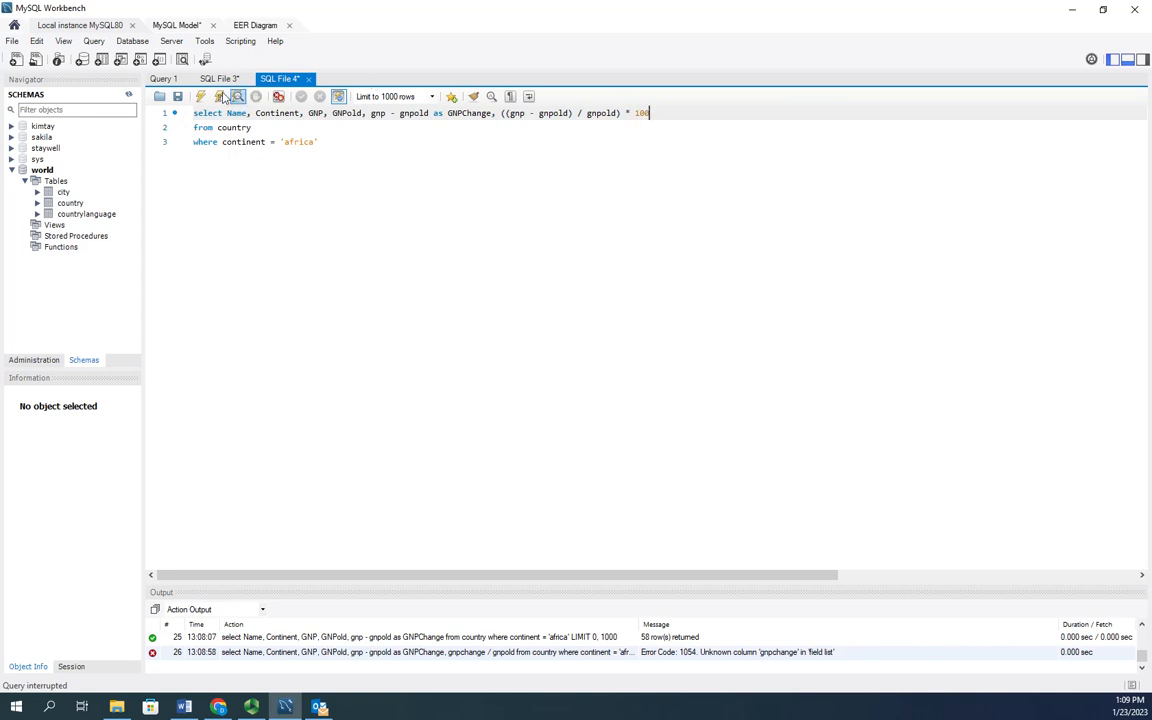
click(224, 96)
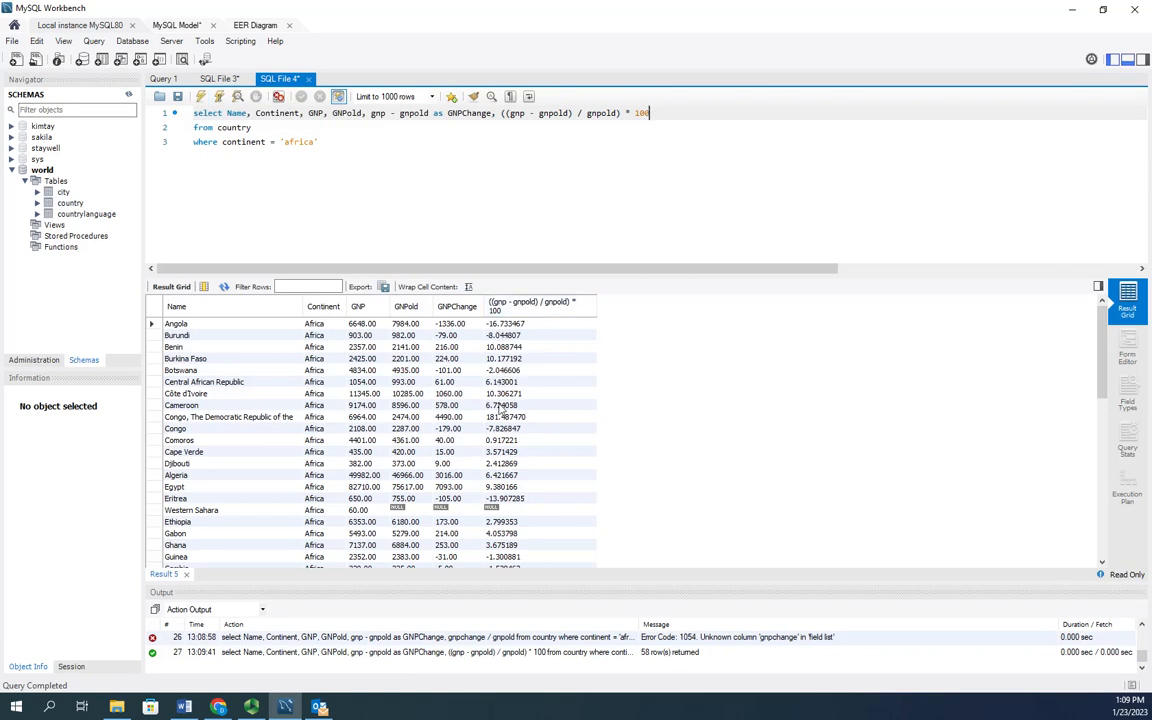
mouse_move(510, 334)
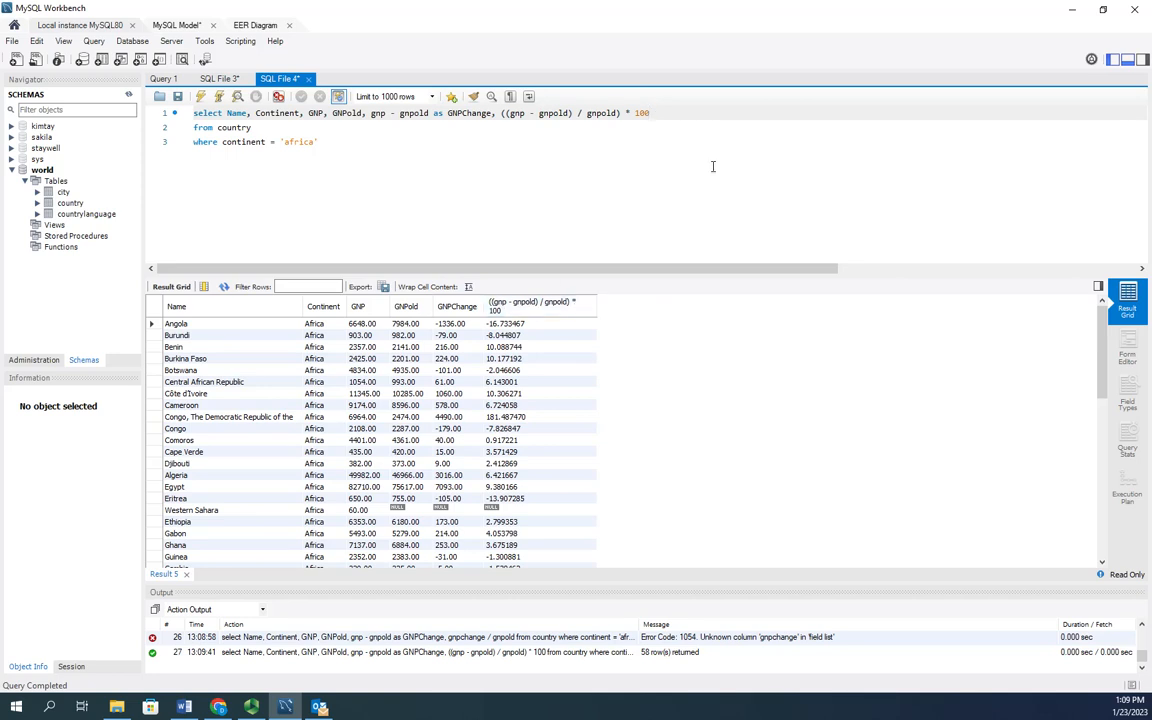
mouse_move(744, 172)
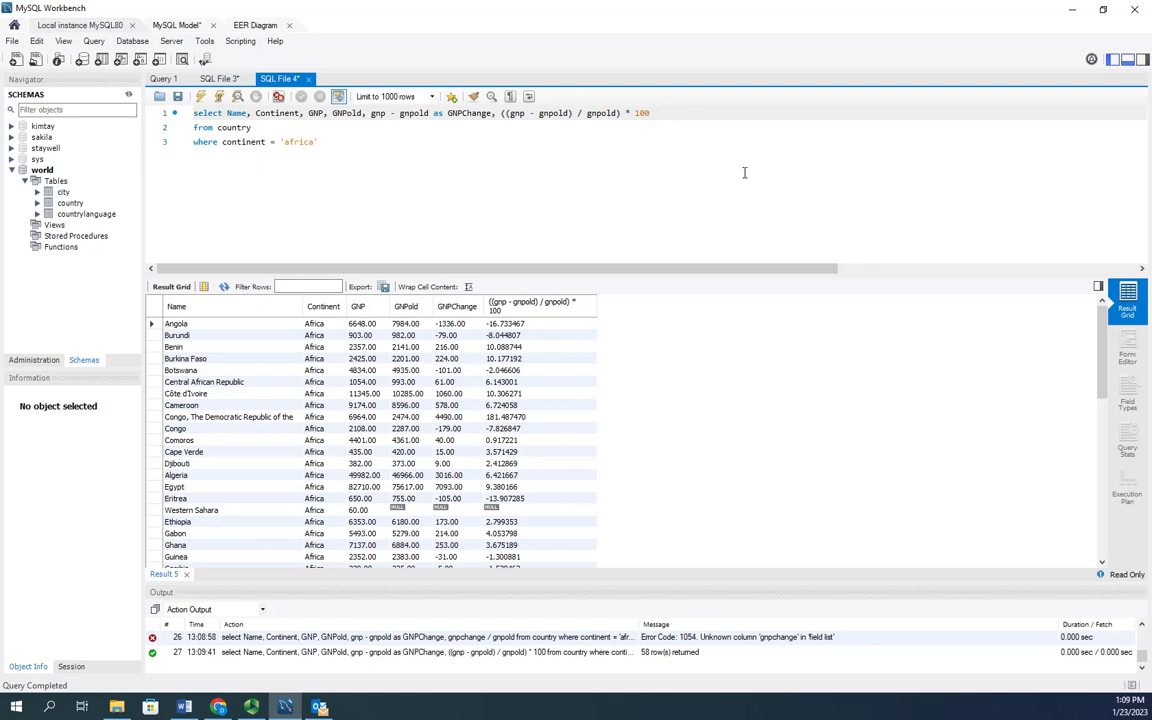
Alias the percentage-change column as PCT_GCPChange and rerun the query.
text(as)
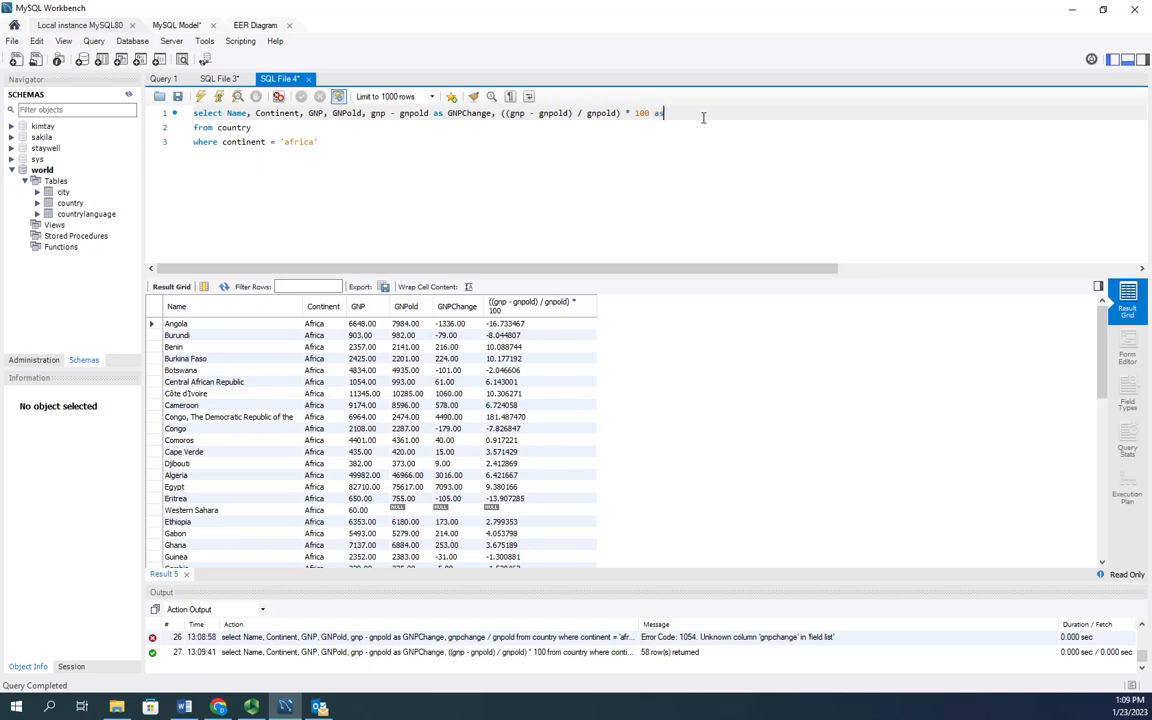
text(PCG)
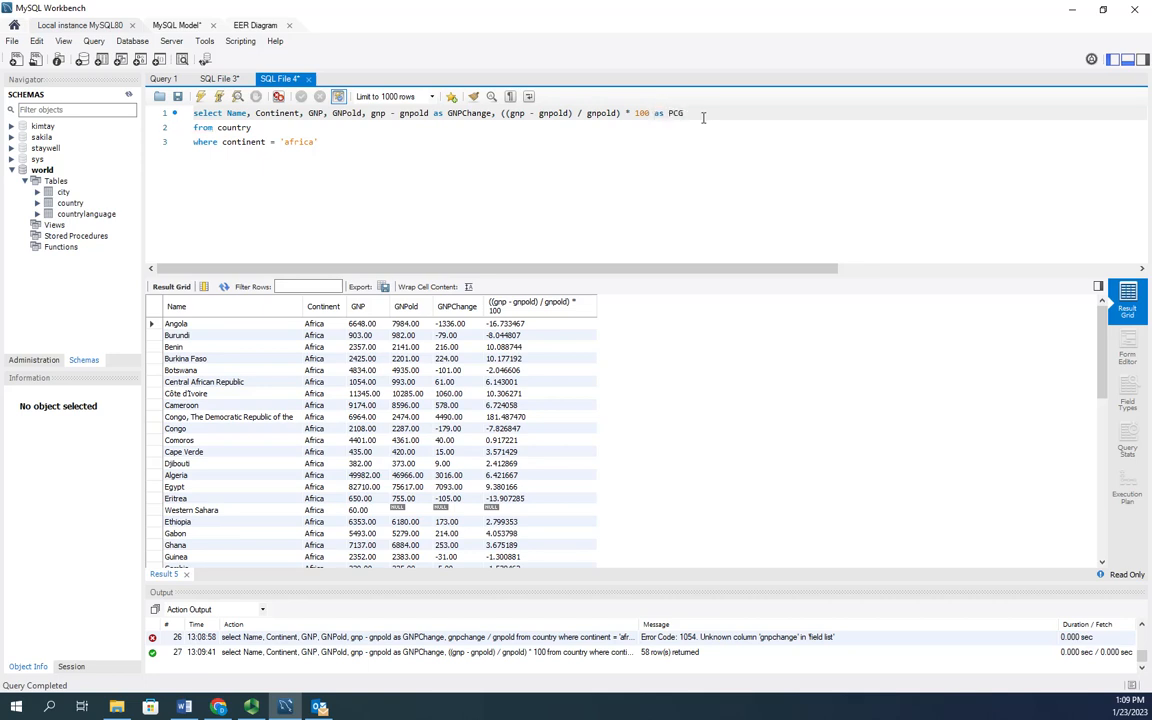
key(BackSpace)
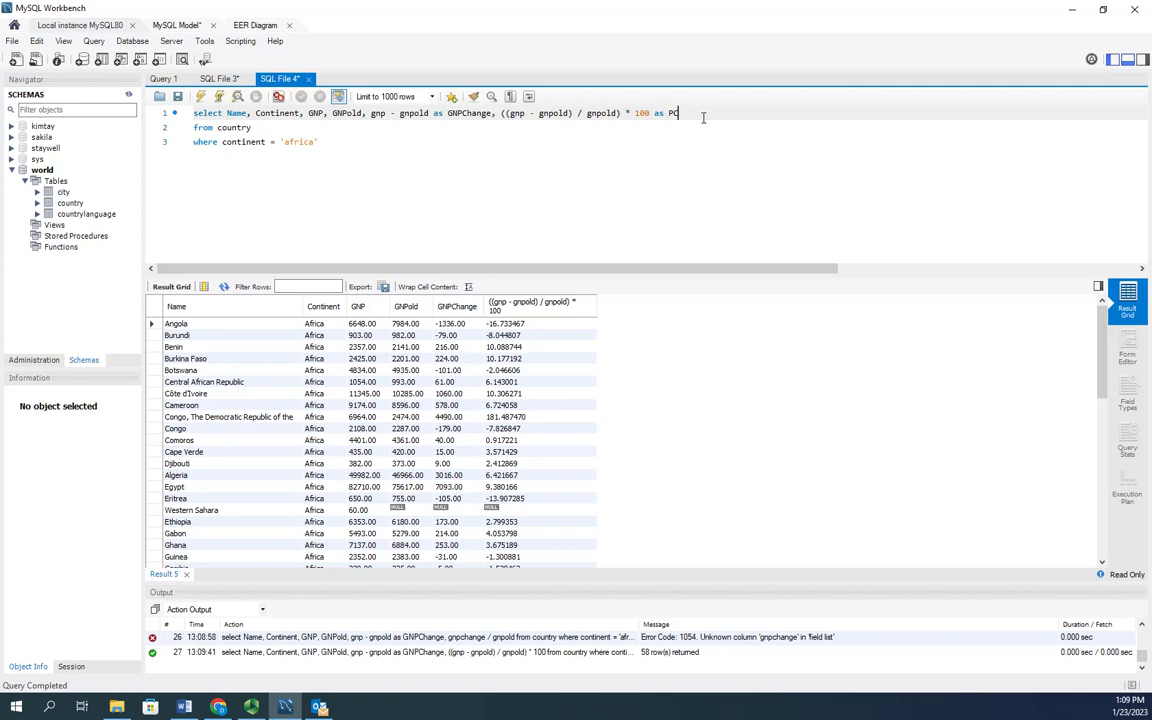
text(T)
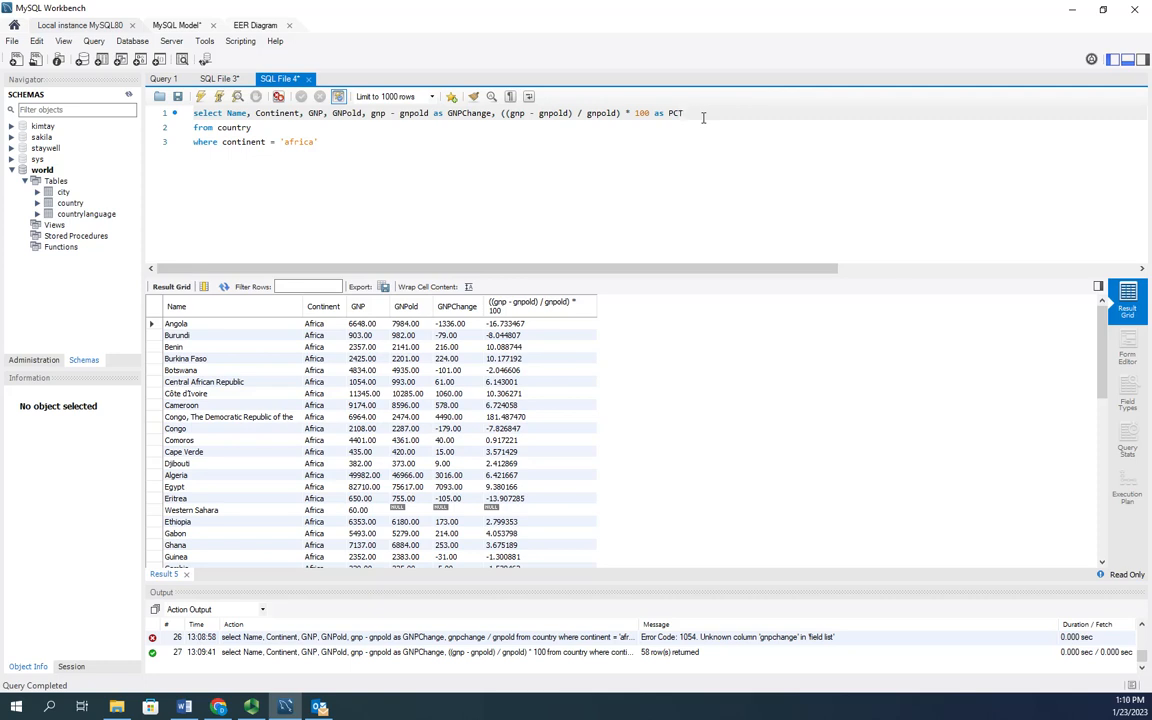
text(_GCH)
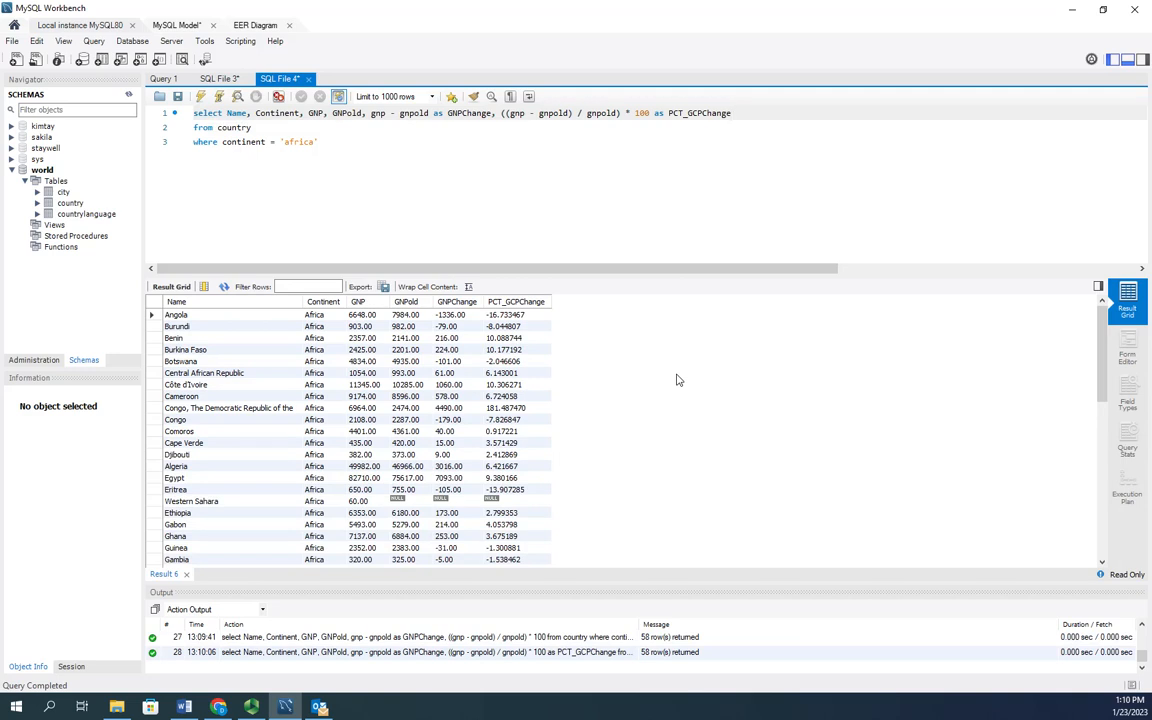
mouse_move(456, 372)
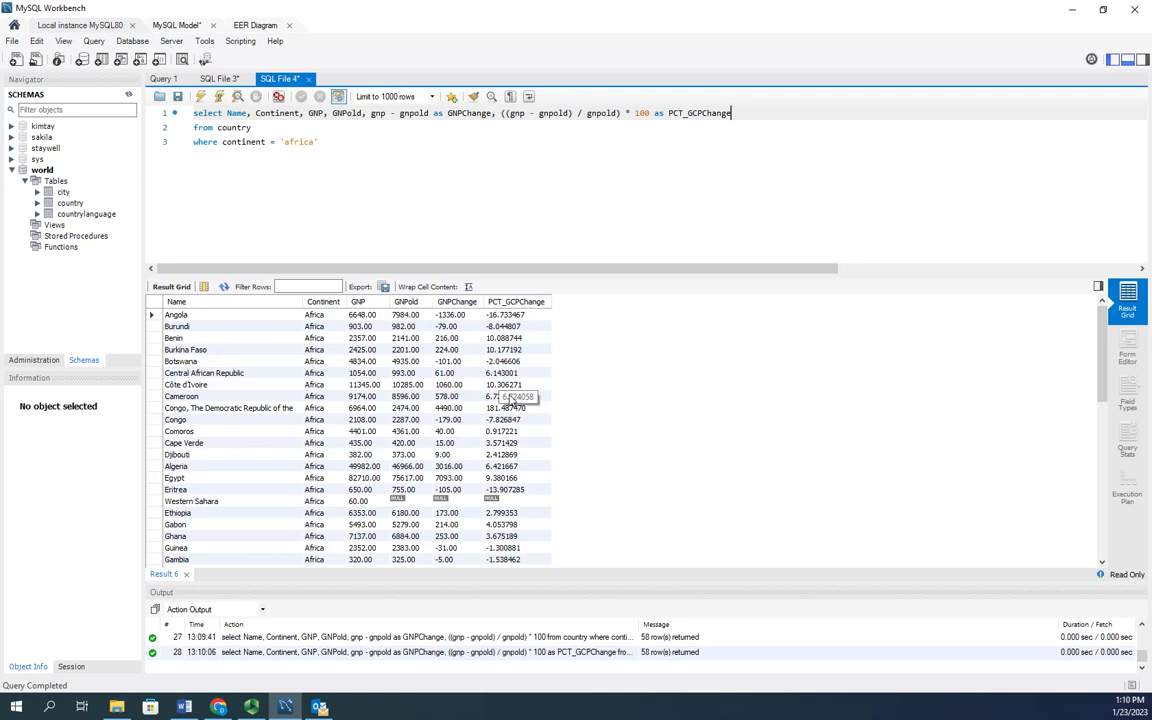
mouse_move(98, 154)
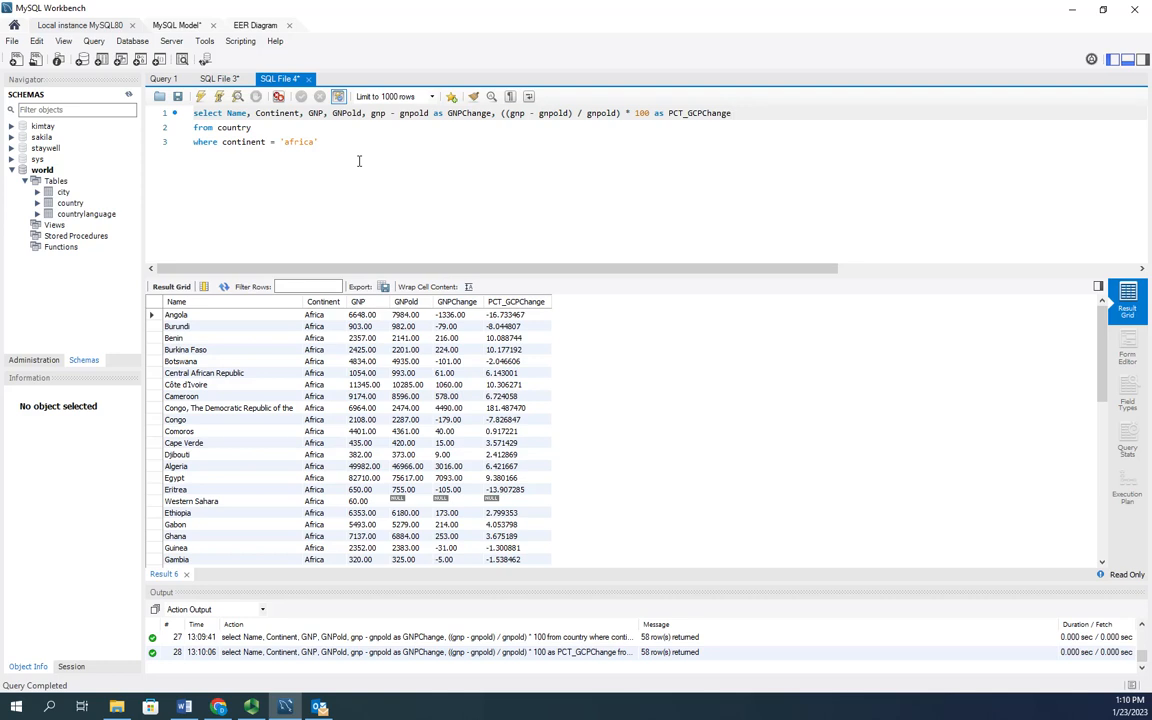
mouse_move(472, 160)
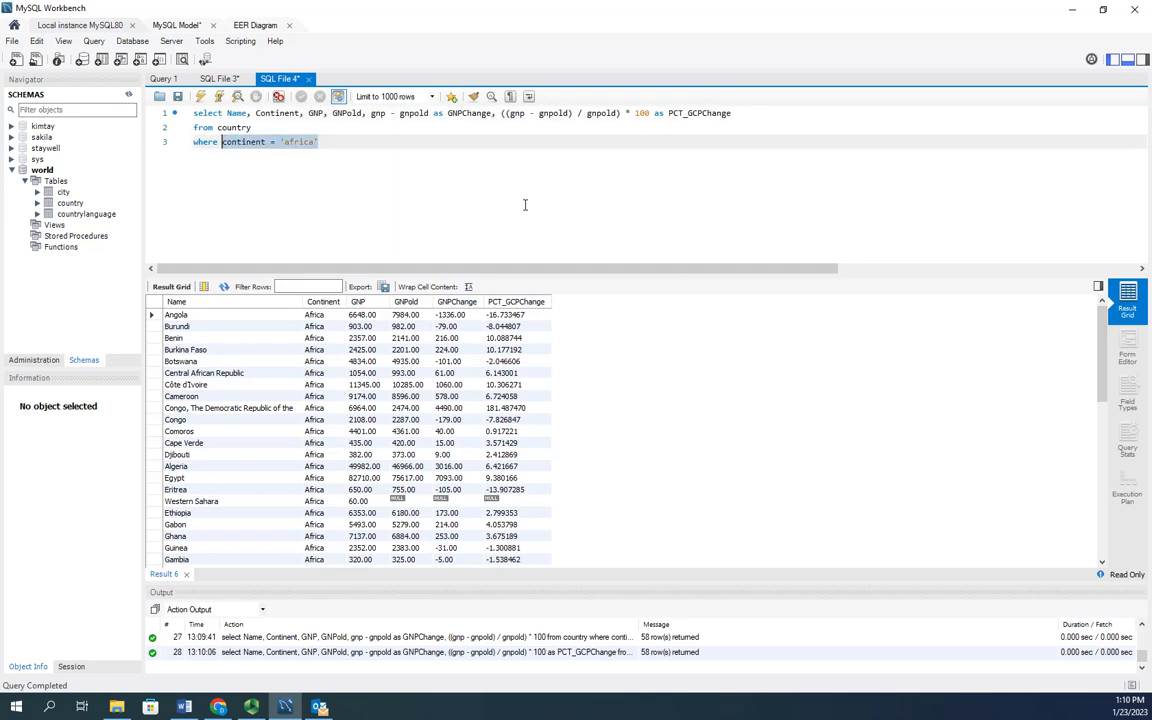
Rewrite the WHERE clause to code = 'fra' instead of continent = 'africa'.
text(nam)
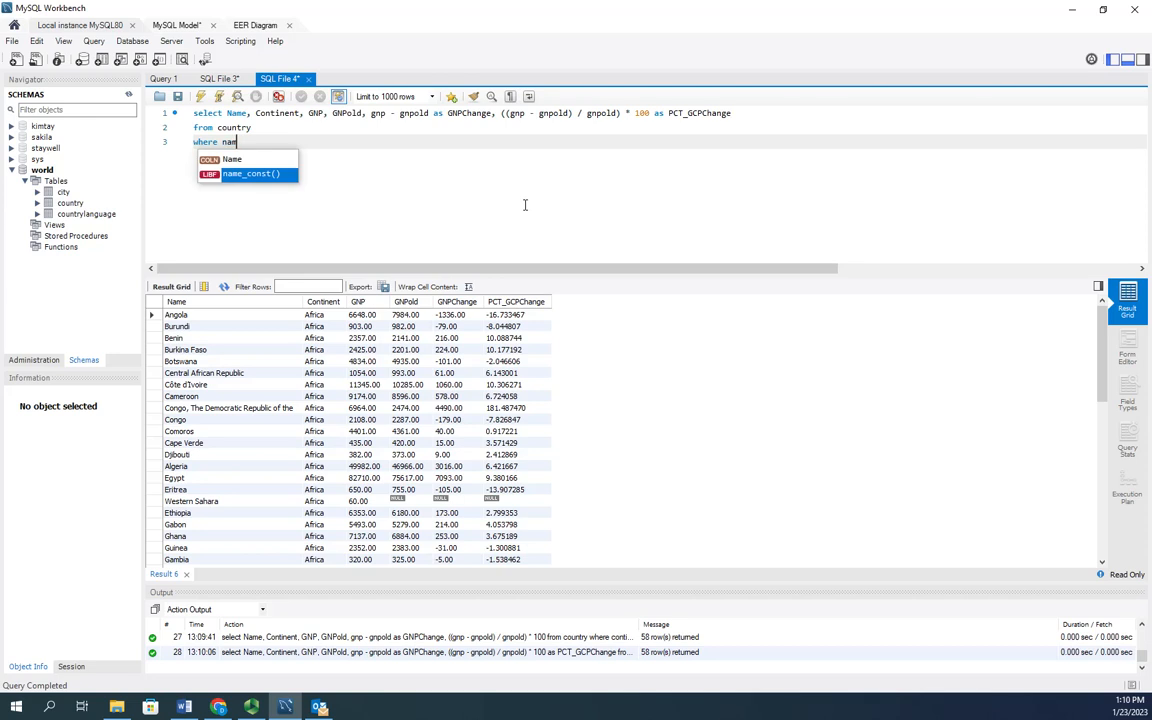
text(country)
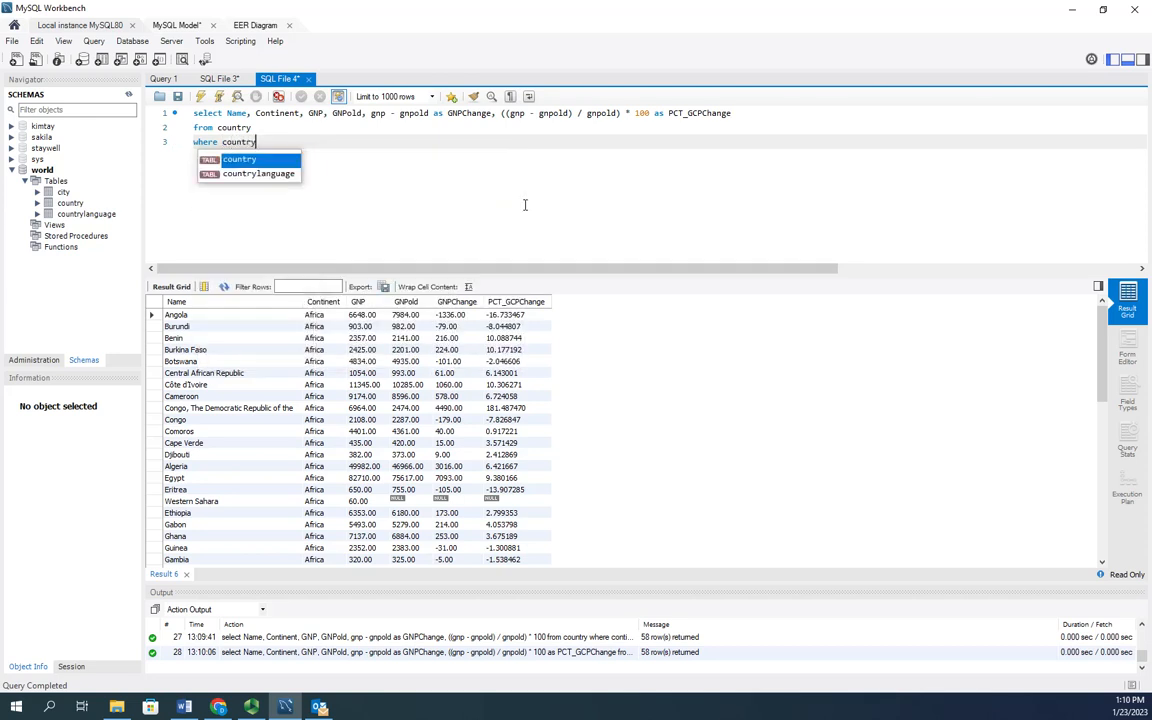
key(BackSpace)
text(d)
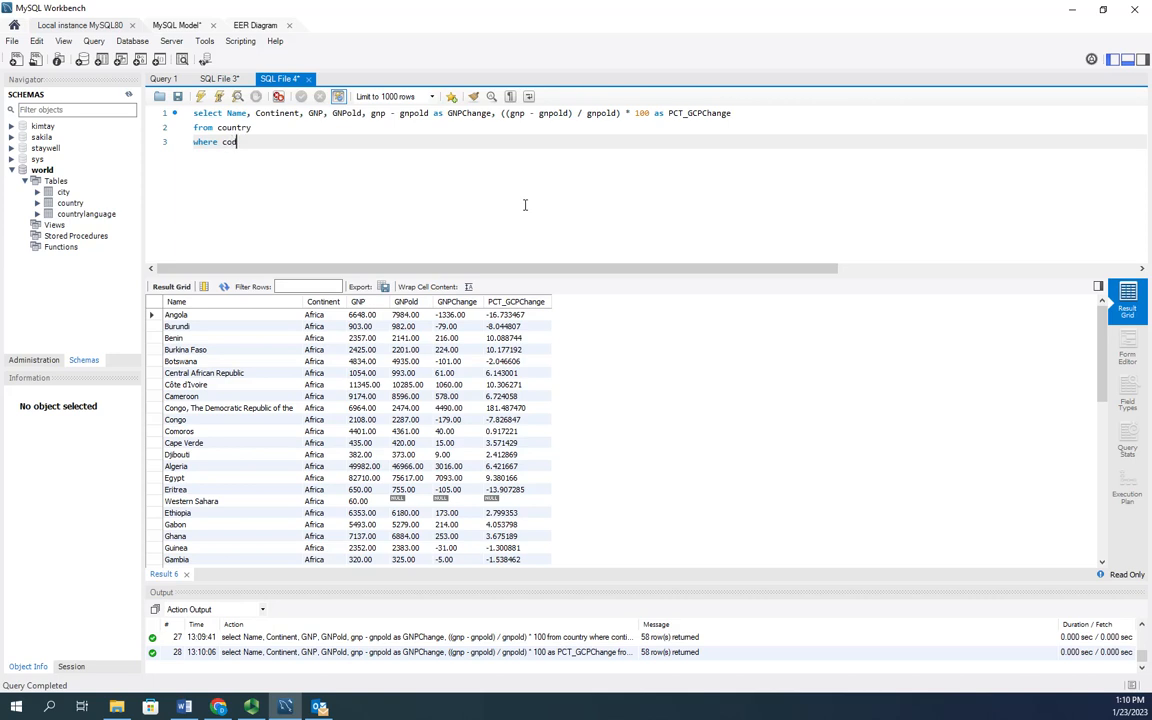
click(256, 24)
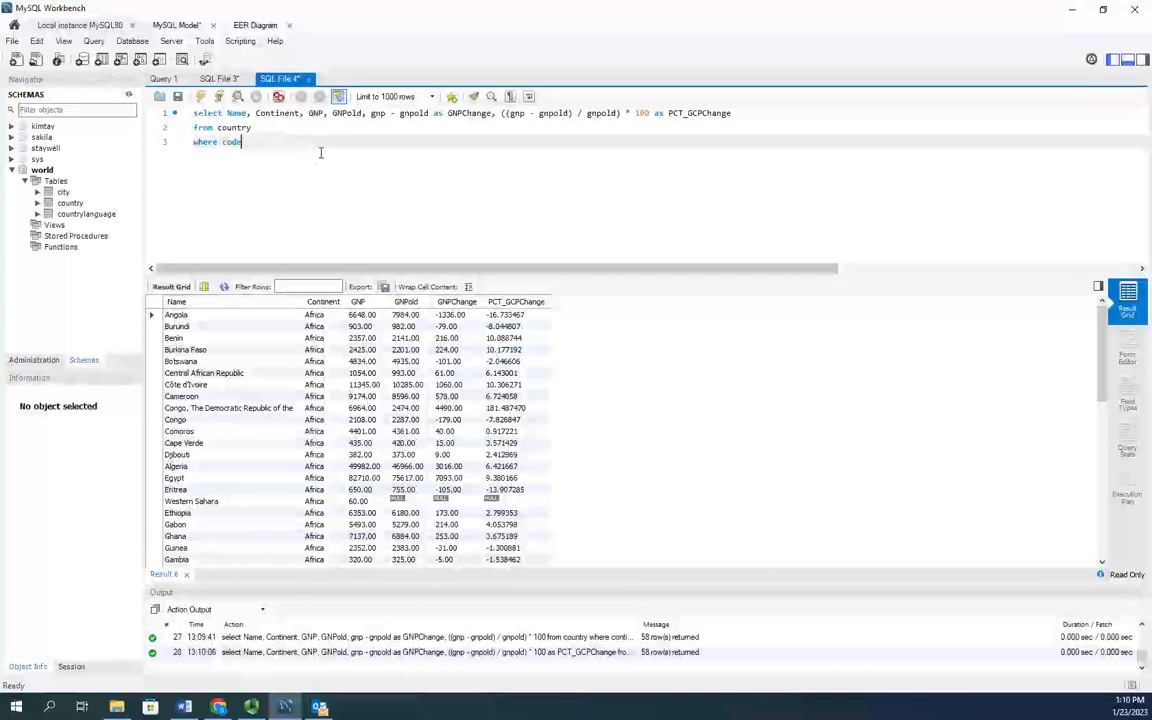
text(=)
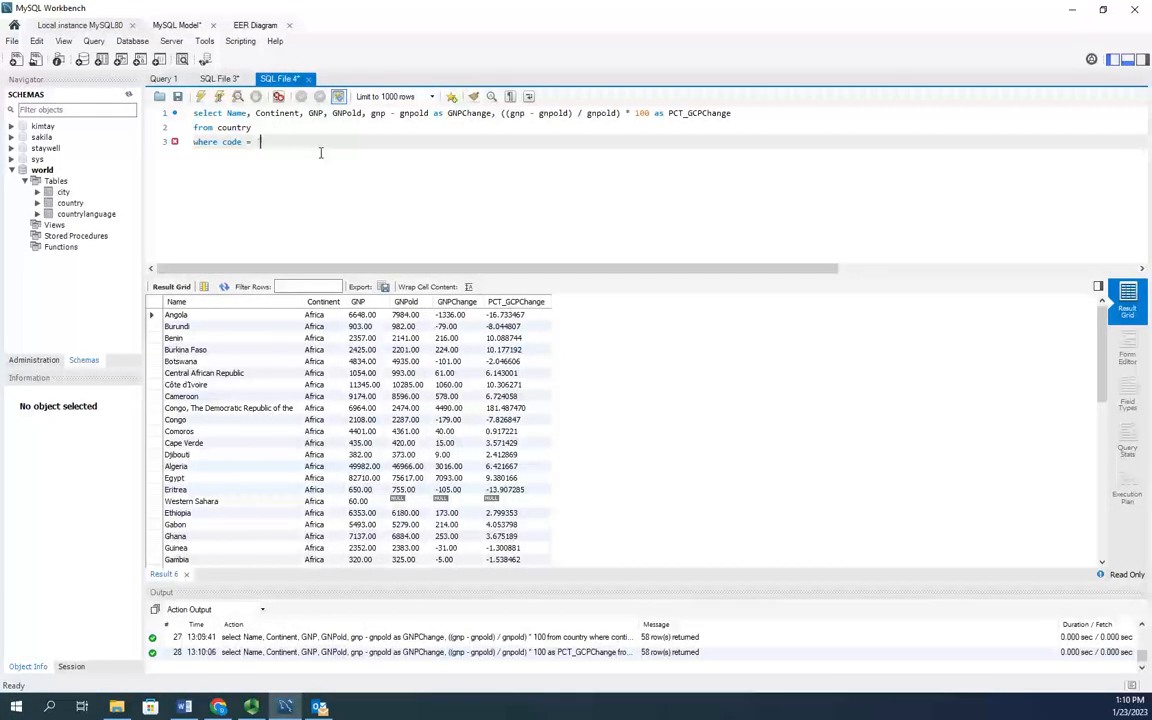
text('fra';)
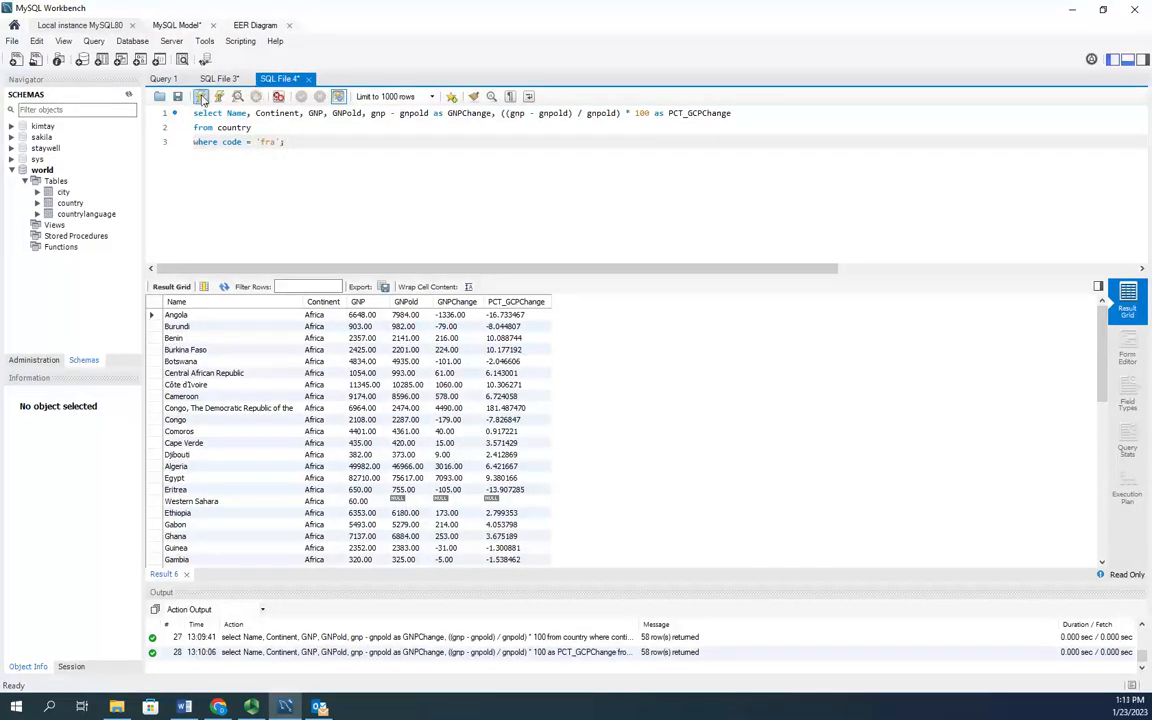
Run the 'fra' query and inspect France's single row, PCT_GCPChange about 2.29.
click(200, 96)
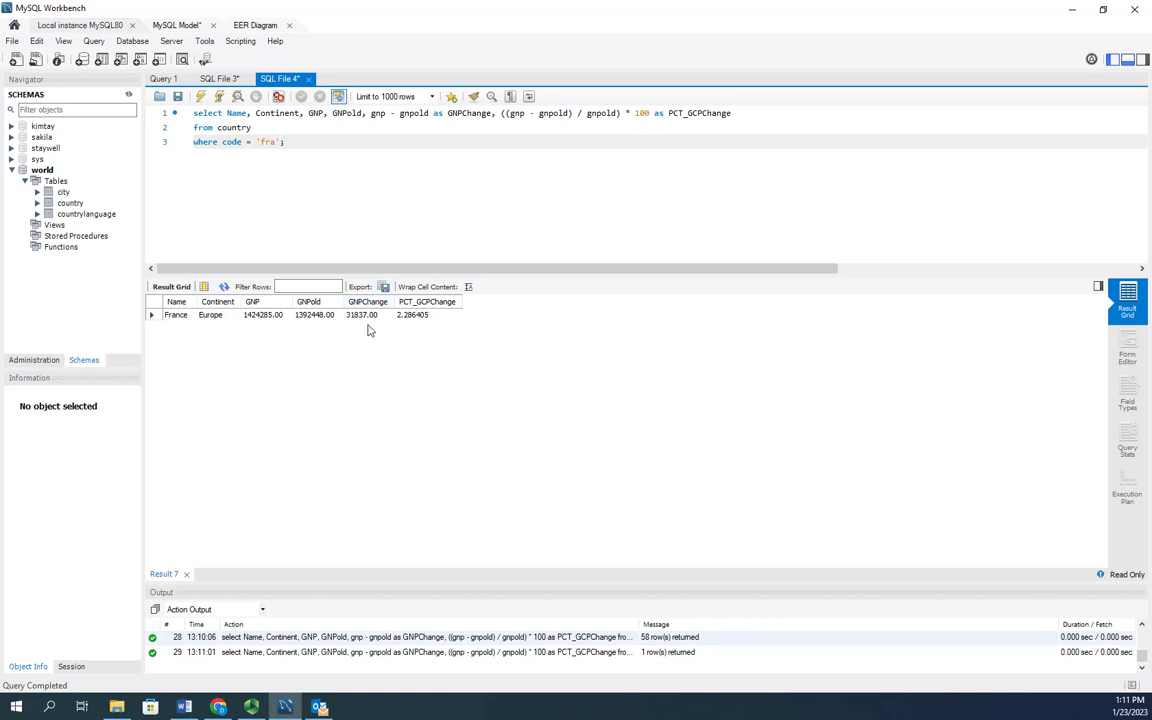
double_click(420, 314)
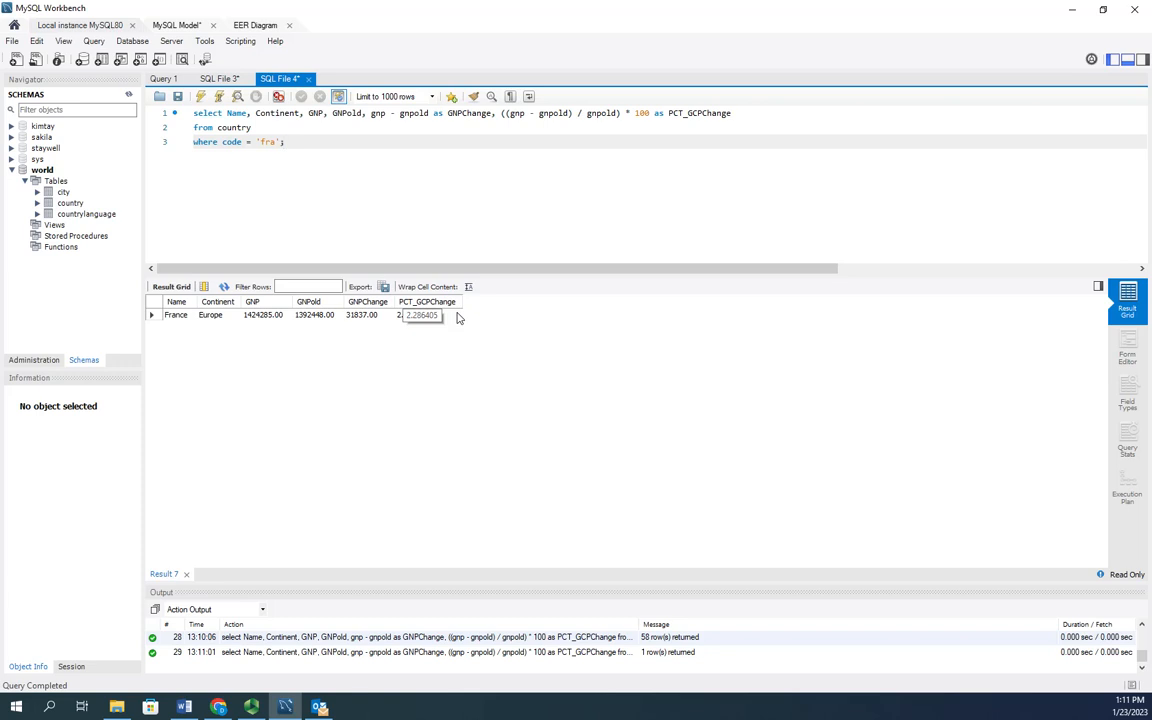